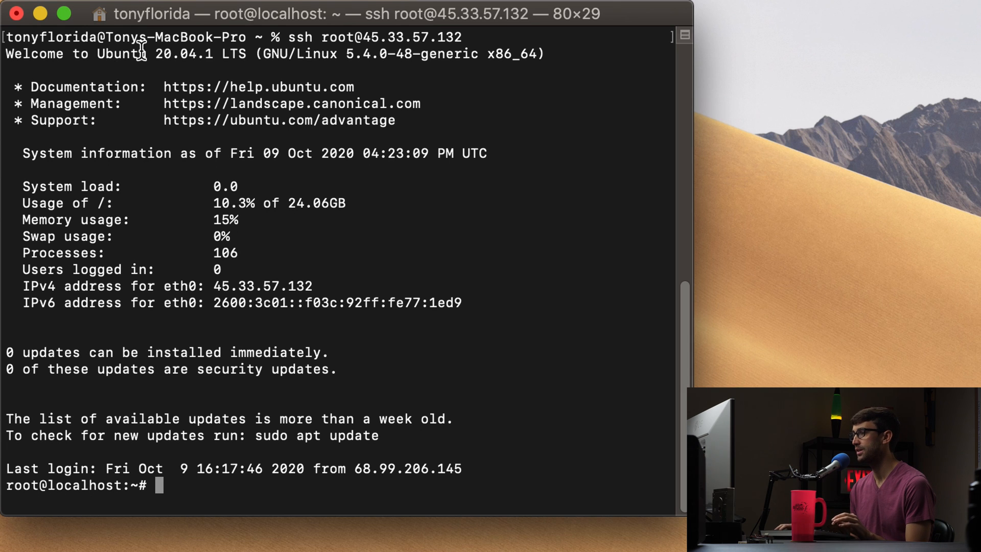
{"action": "mouse_move", "coordinate": [382, 401]}
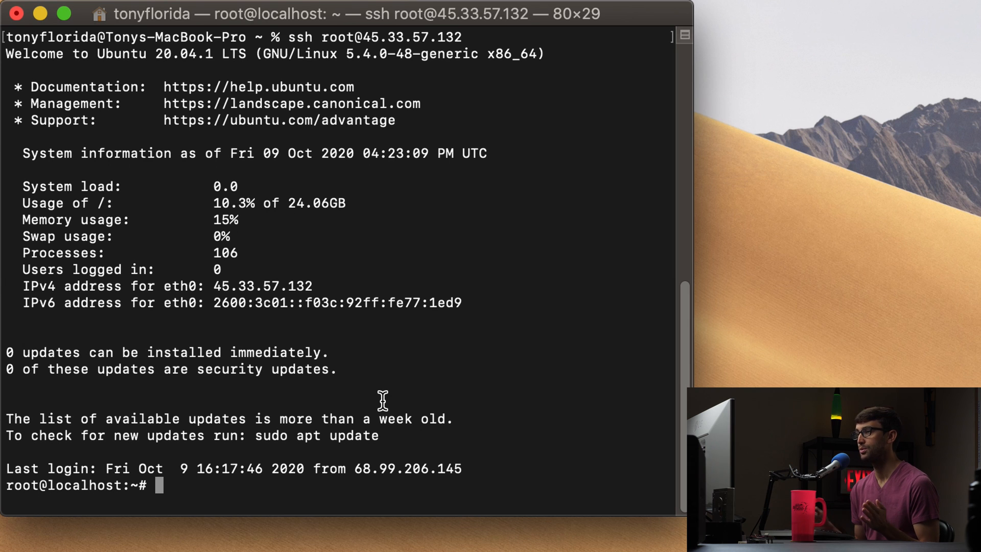
{"action": "mouse_move", "coordinate": [502, 442]}
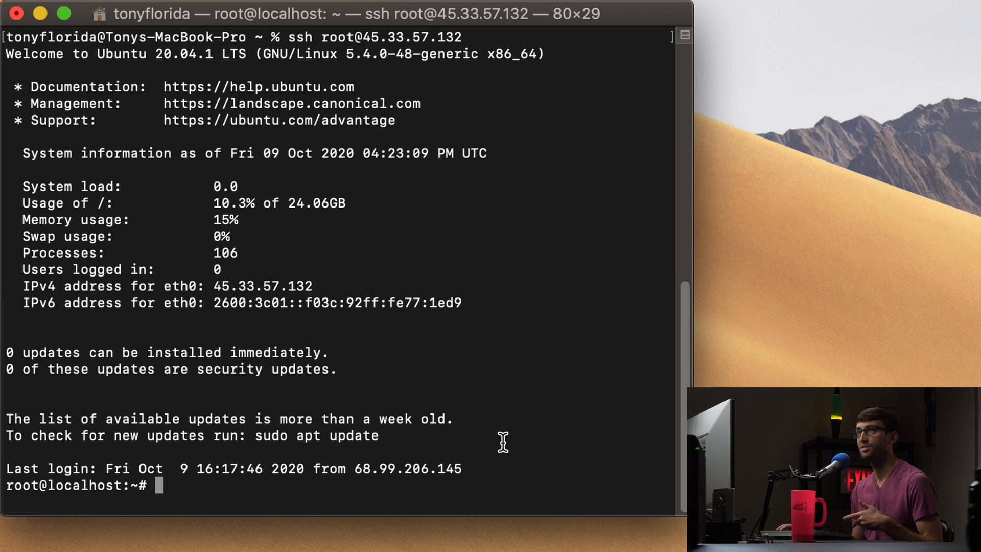
Paste the apt-key import for key 379CE192D401AB61 and the Bintray deb repository line.
{"action": "right_click", "coordinate": [504, 442]}
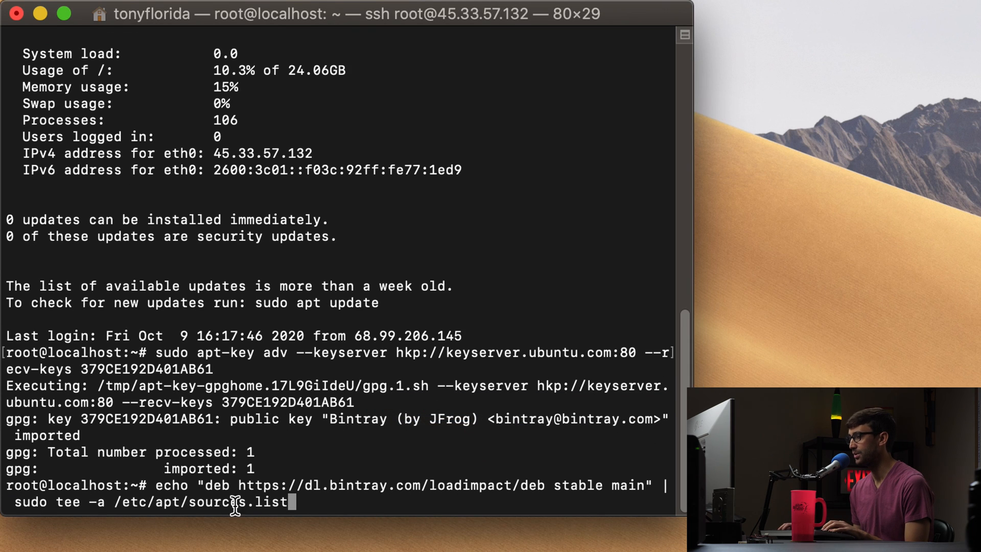
{"action": "mouse_move", "coordinate": [381, 498]}
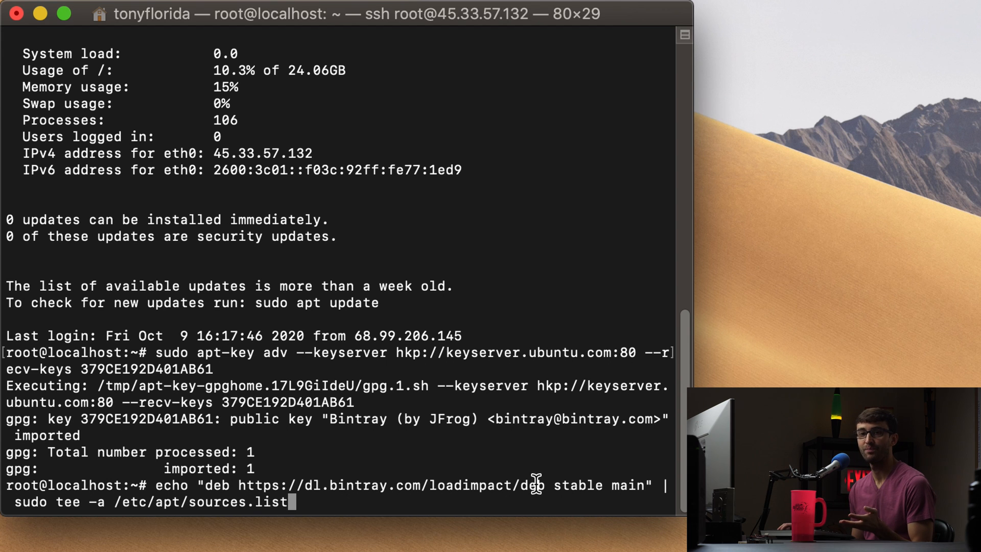
{"action": "mouse_move", "coordinate": [507, 491]}
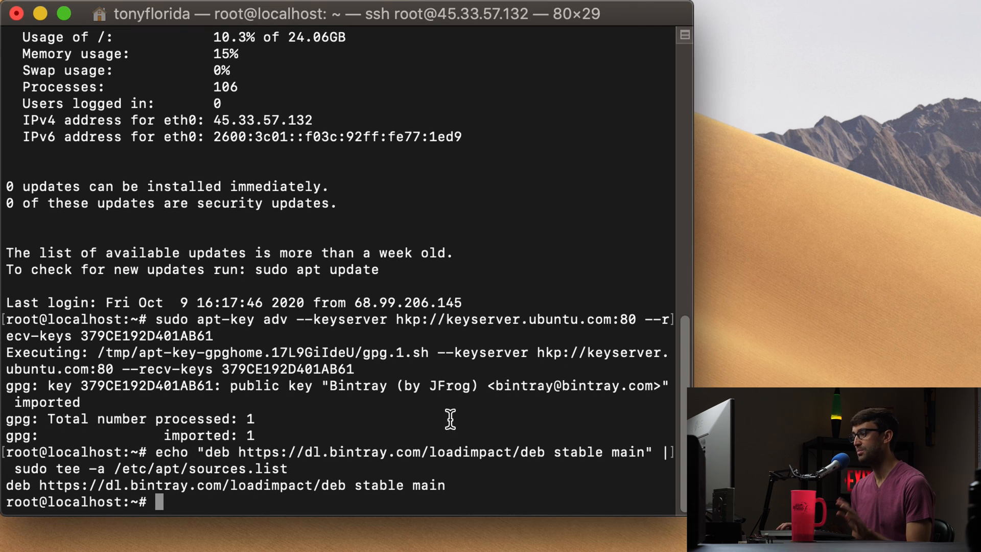
Refresh apt package lists and install k6 0.28.0 from the loadimpact repository.
{"action": "type", "text": "sudo apt-get update"}
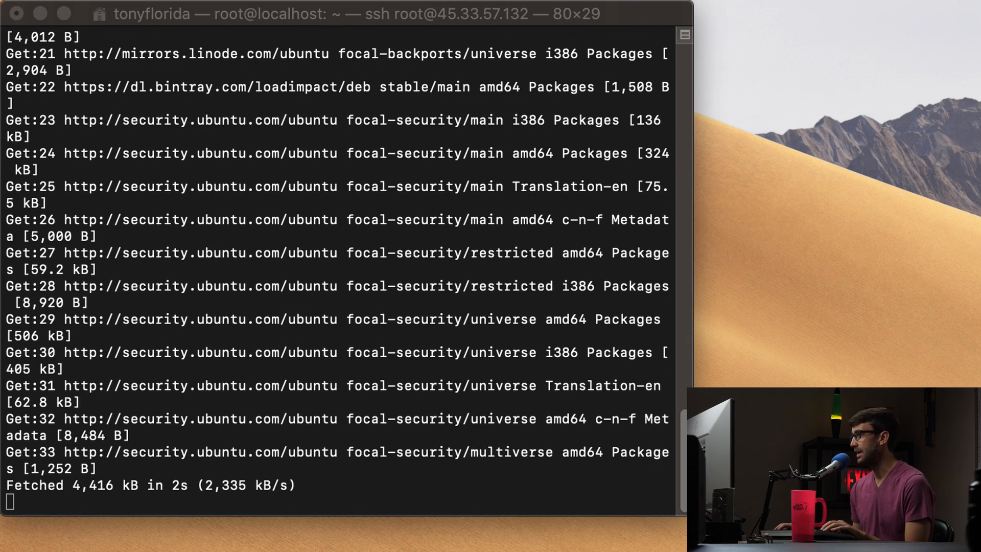
{"action": "mouse_move", "coordinate": [787, 246]}
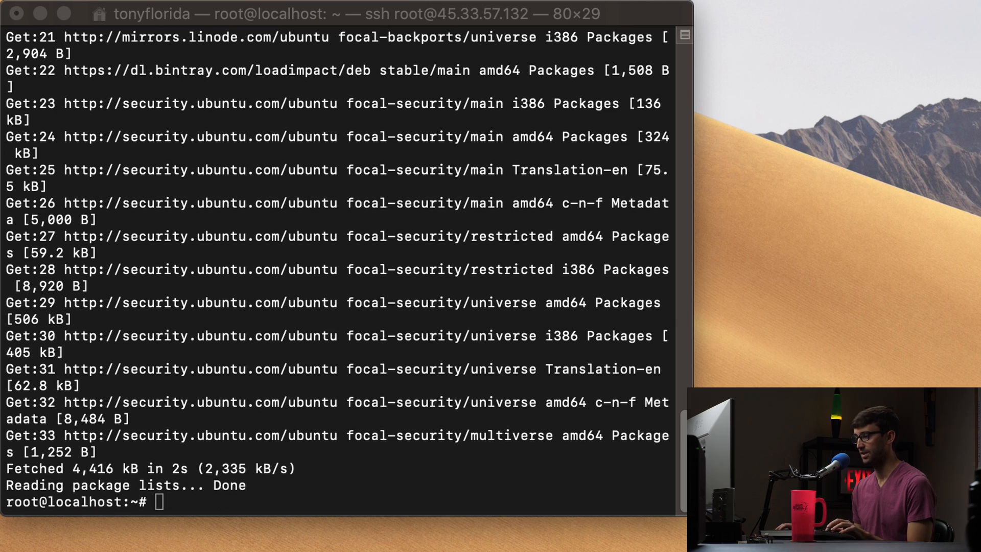
{"action": "type", "text": "sudo apt-get install k6"}
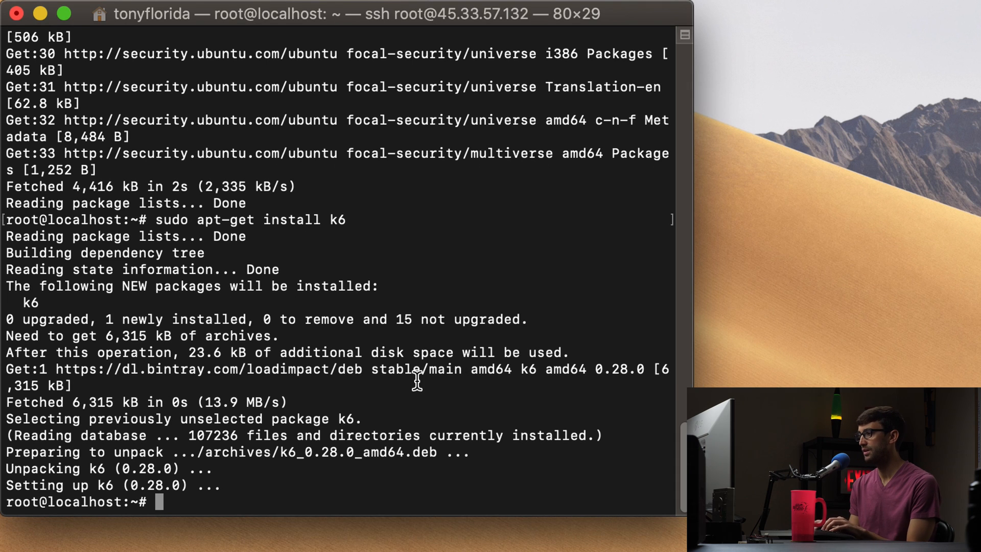
{"action": "type", "text": "vim"}
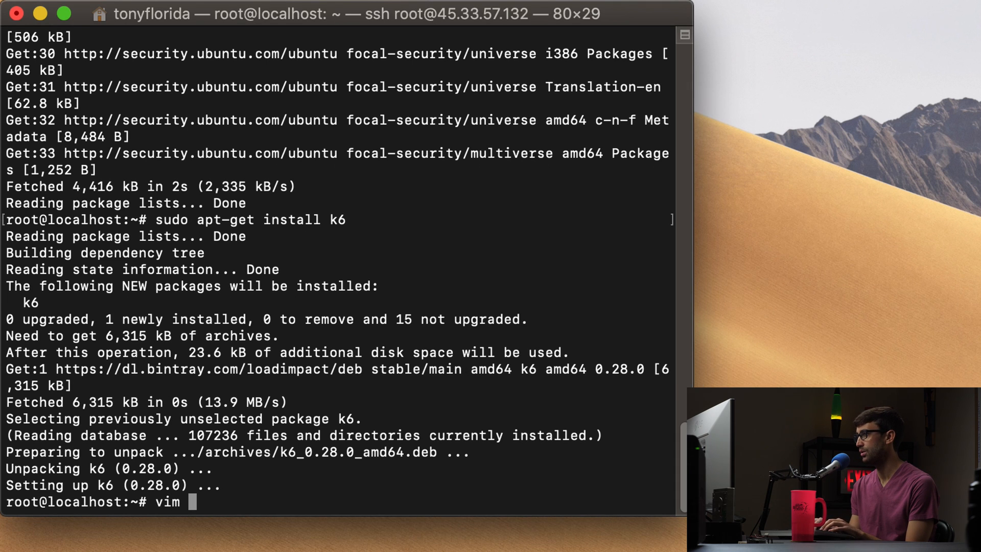
{"action": "type", "text": "scr"}
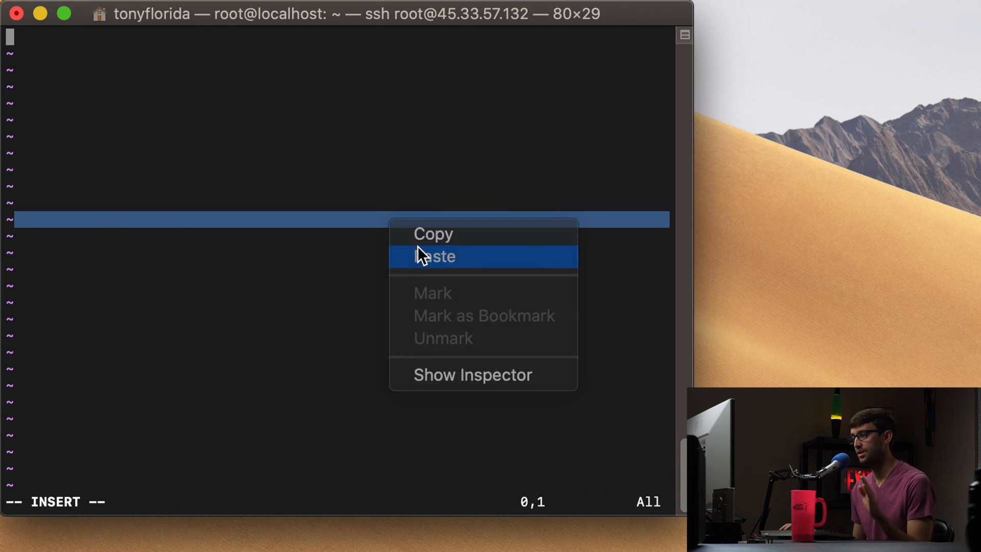
{"action": "left_click", "coordinate": [437, 257]}
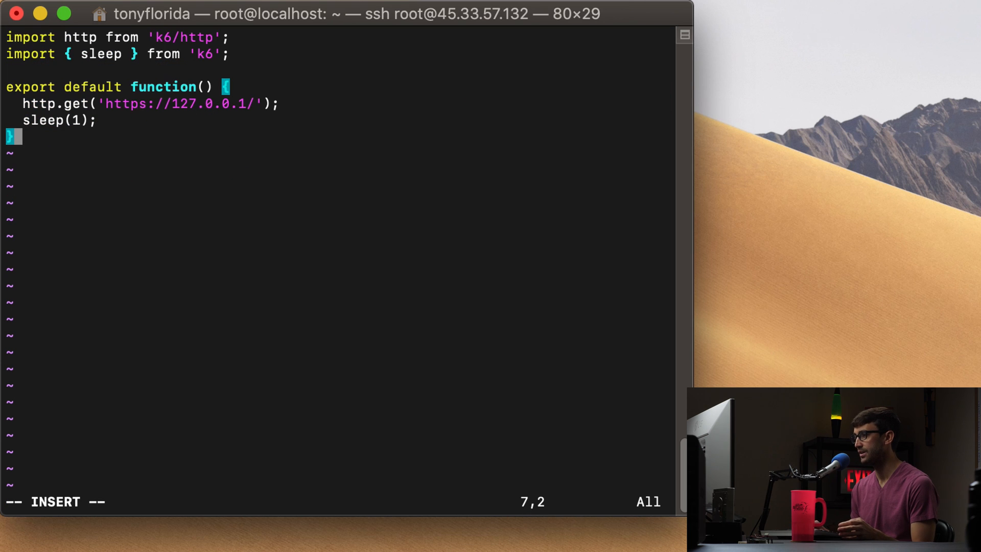
{"action": "mouse_move", "coordinate": [332, 46]}
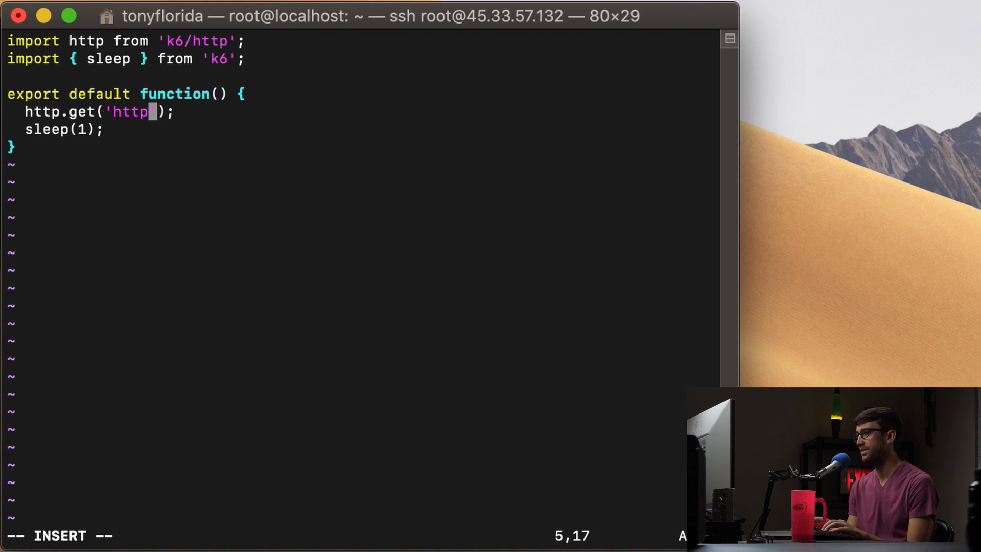
{"action": "key", "text": "BackSpace"}
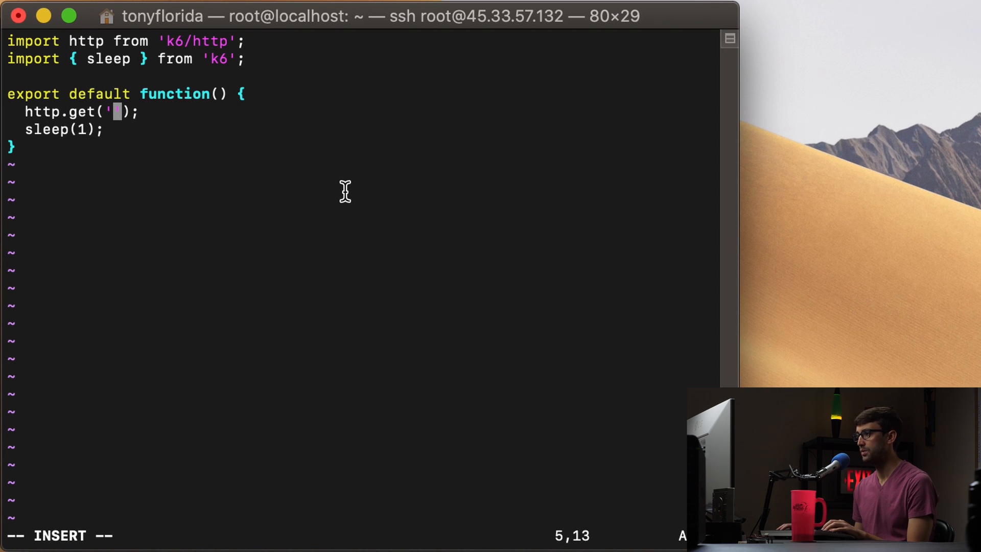
{"action": "type", "text": "http://45.79.227.226/"}
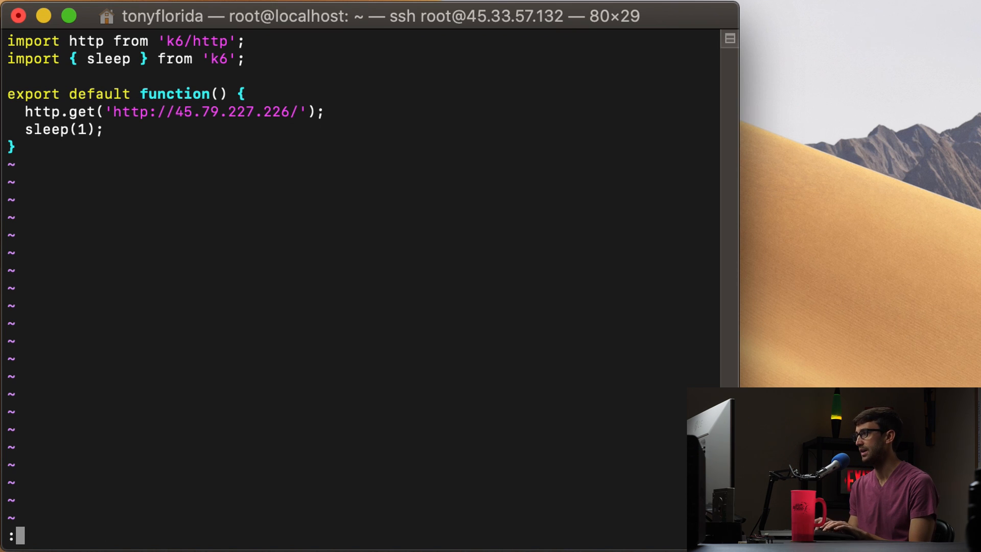
Save script.js, then install and run htop on the 45.79.227.226 target server in a second window.
{"action": "key", "text": "Return"}
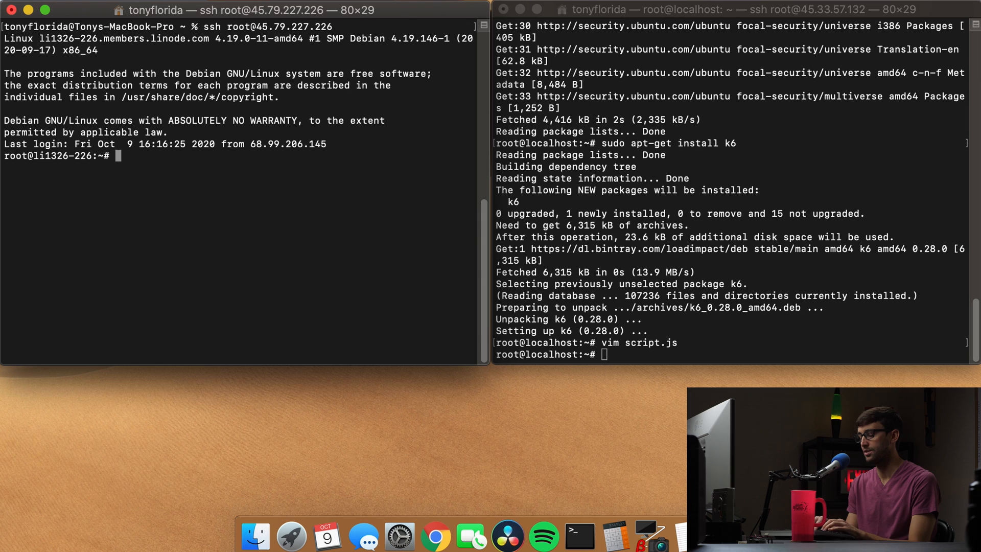
{"action": "type", "text": "htop"}
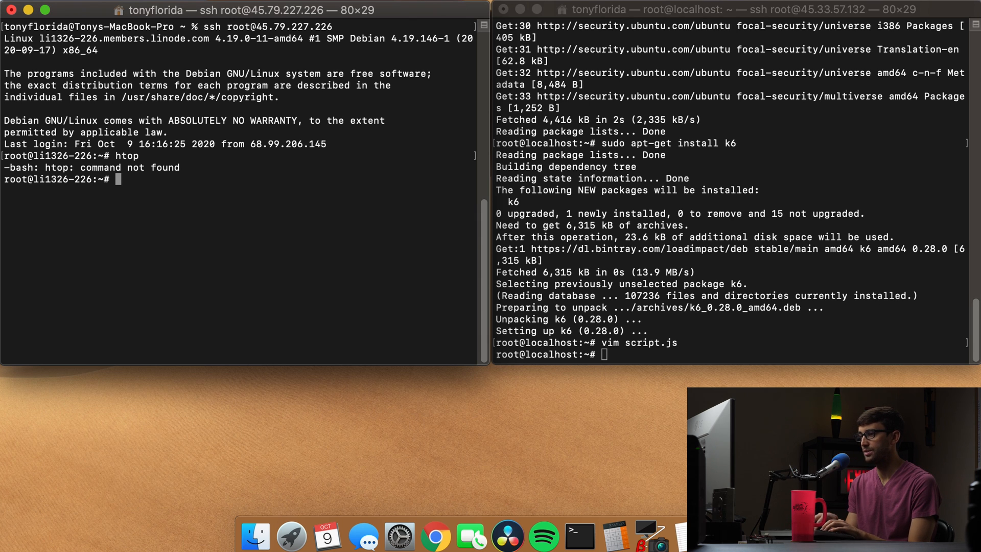
{"action": "type", "text": "sudo"}
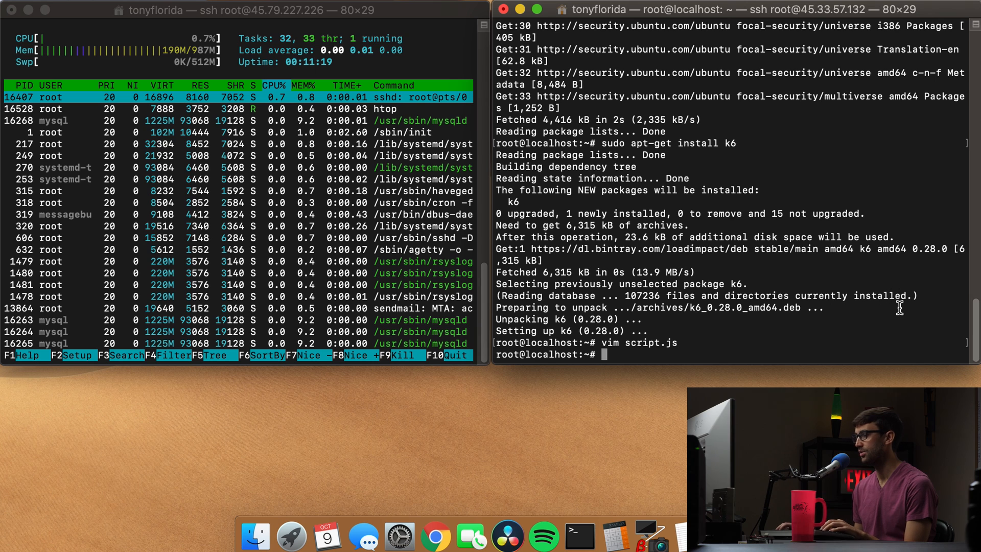
{"action": "type", "text": "k6"}
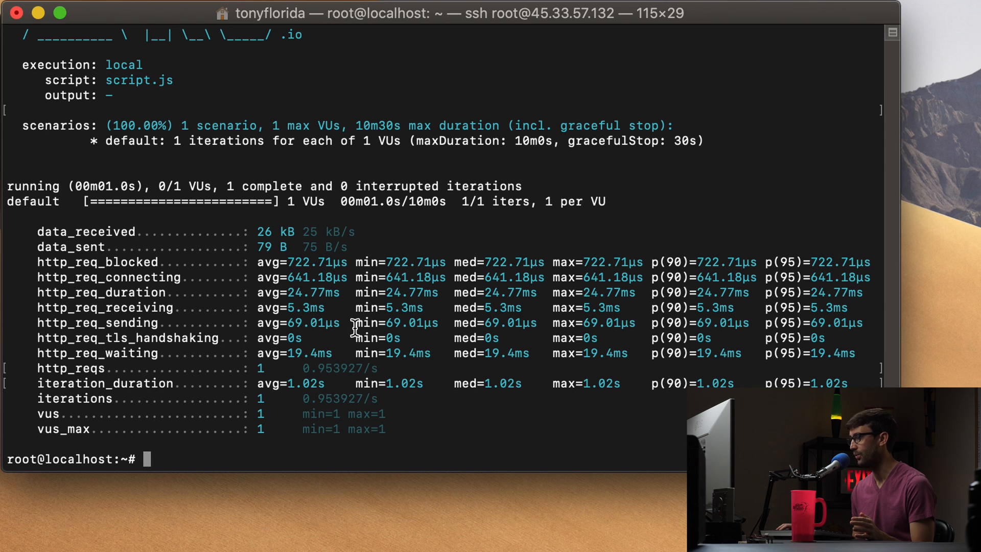
{"action": "mouse_move", "coordinate": [419, 413]}
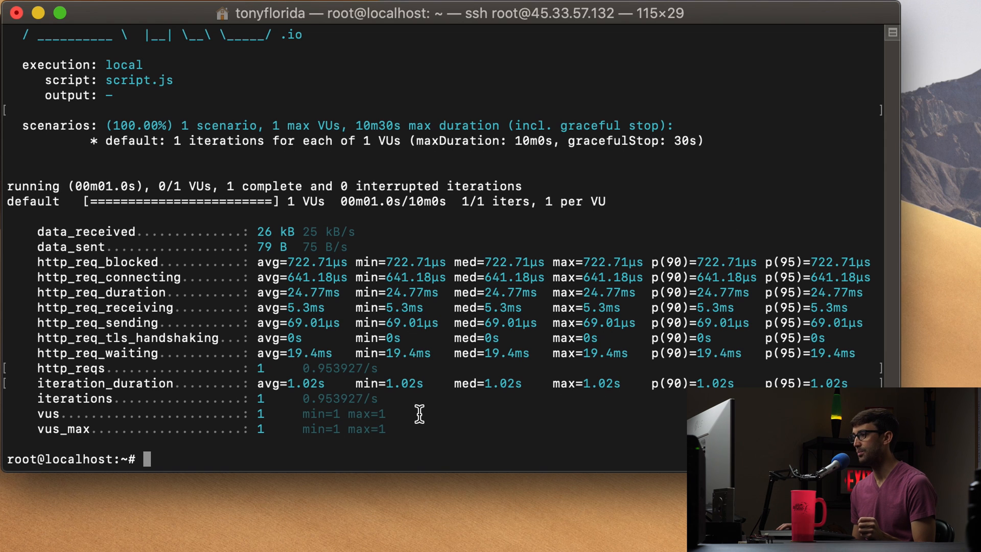
{"action": "mouse_move", "coordinate": [407, 363]}
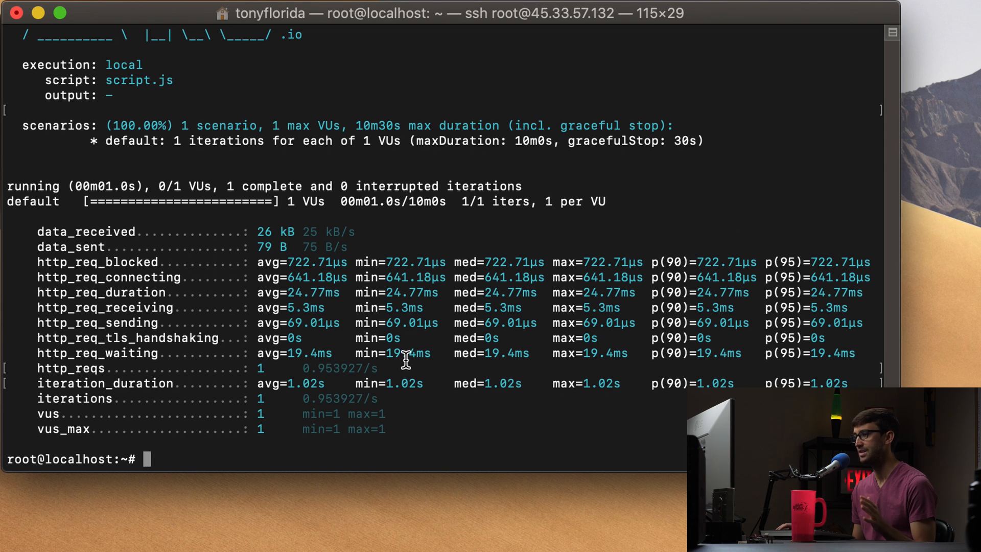
{"action": "mouse_move", "coordinate": [410, 362]}
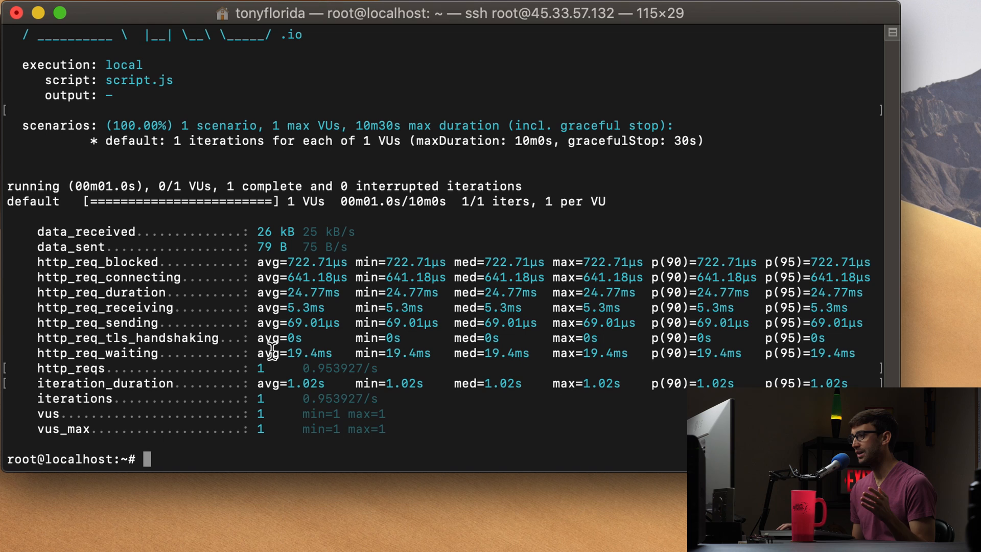
{"action": "mouse_move", "coordinate": [52, 306]}
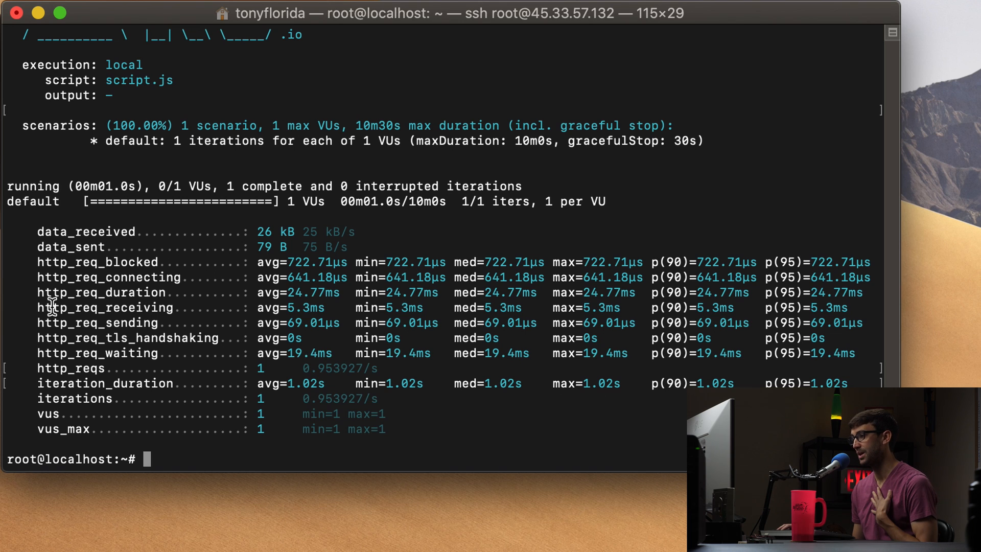
{"action": "double_click", "coordinate": [116, 293]}
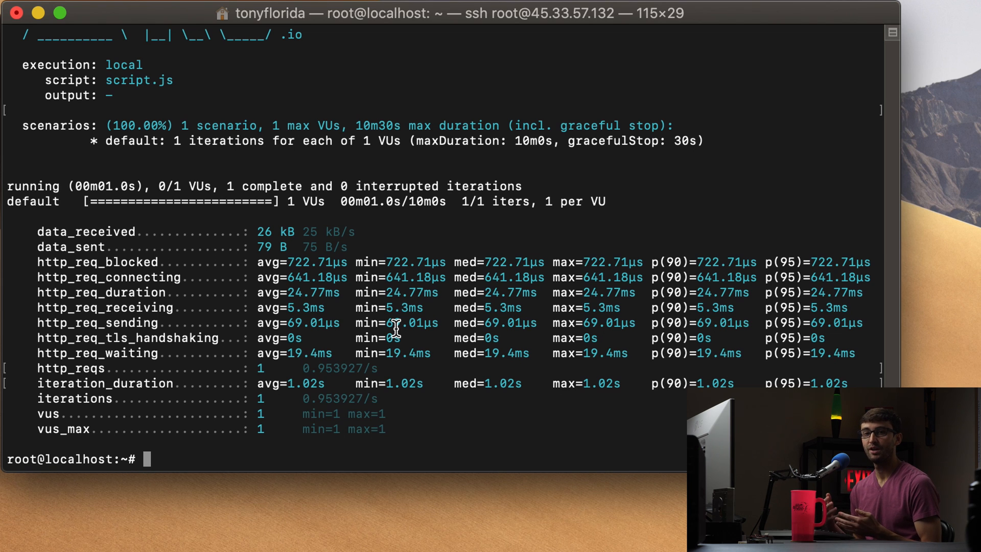
{"action": "mouse_move", "coordinate": [395, 457]}
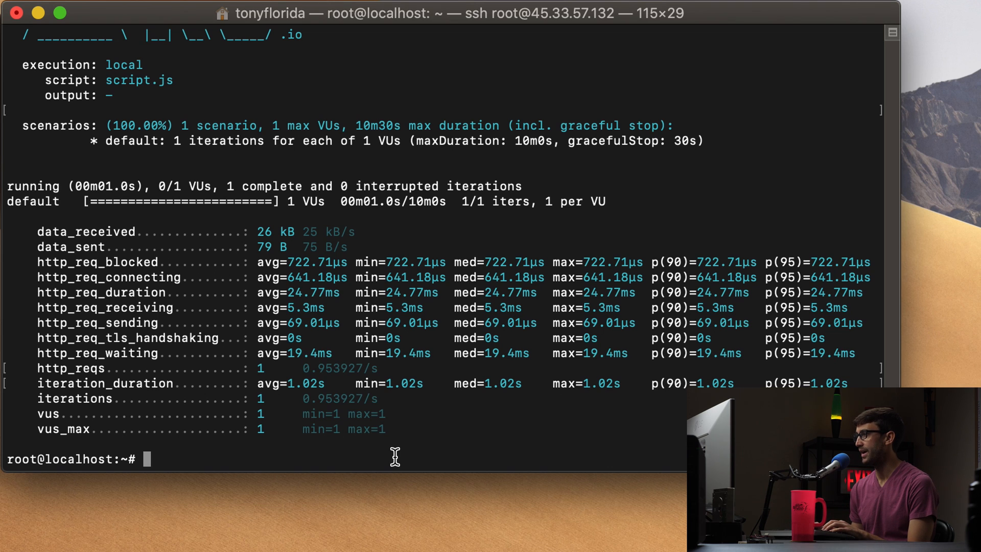
Run k6 on script.js with 10 VUs for 30s and highlight the 283 completed iterations.
{"action": "type", "text": "k6 run script.js"}
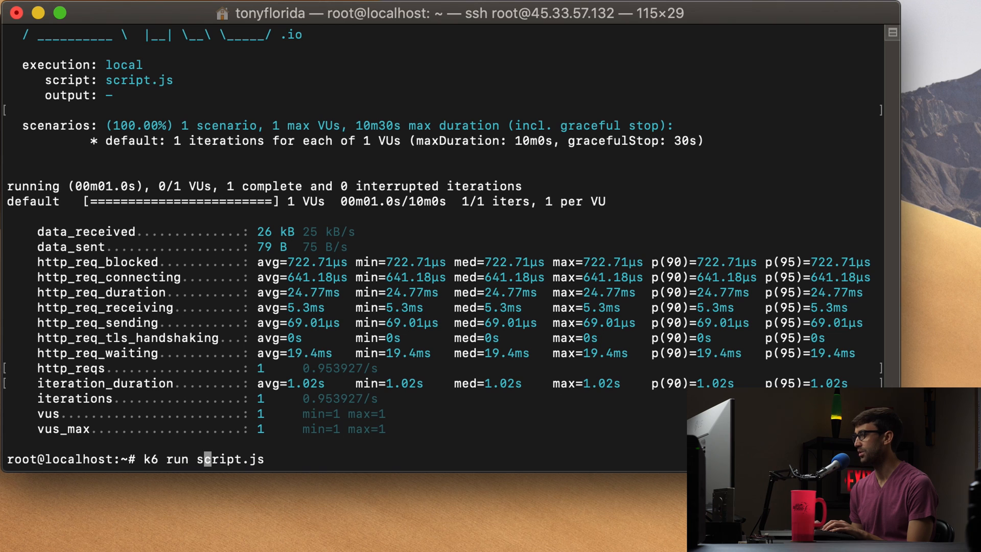
{"action": "type", "text": "0"}
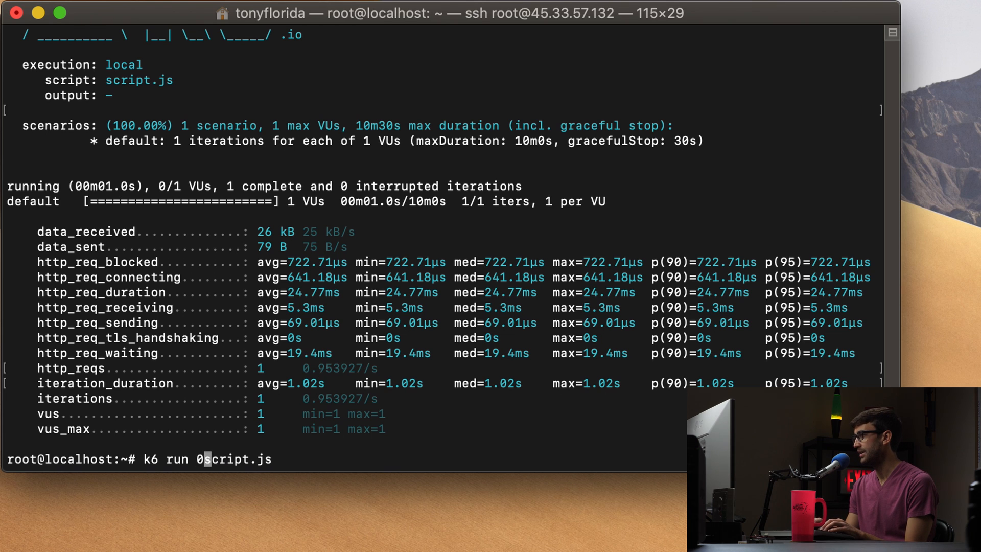
{"action": "type", "text": "0vus"}
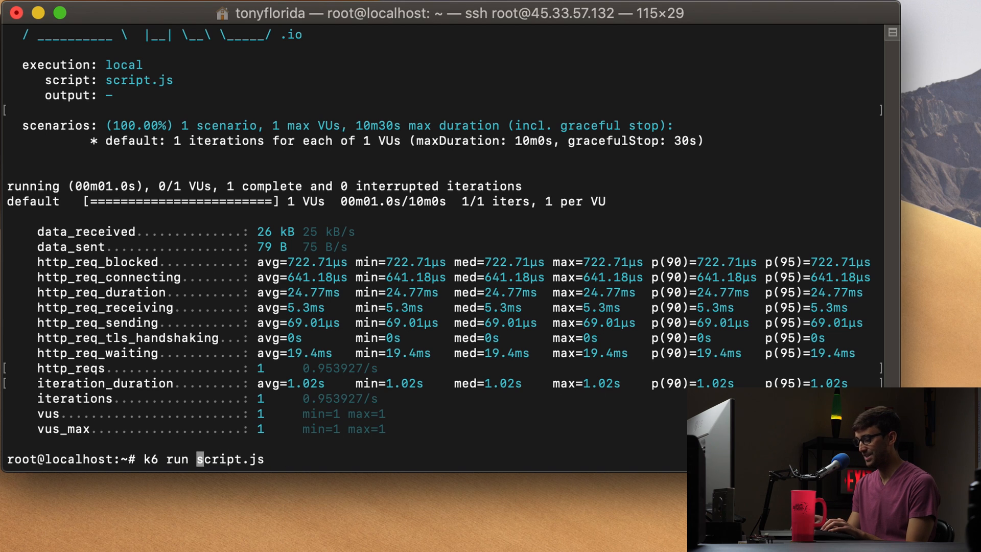
{"action": "type", "text": "--vus 10"}
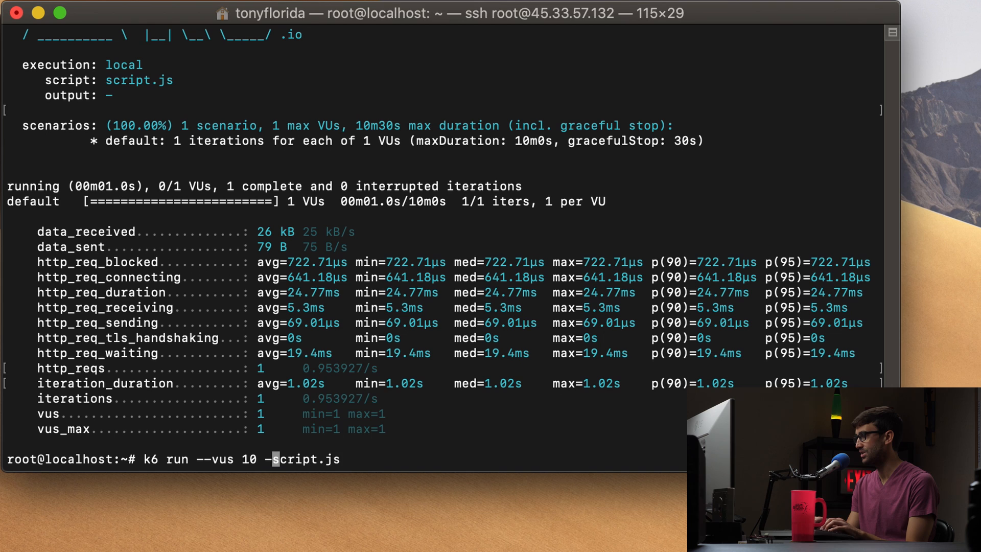
{"action": "type", "text": "-duration 30s"}
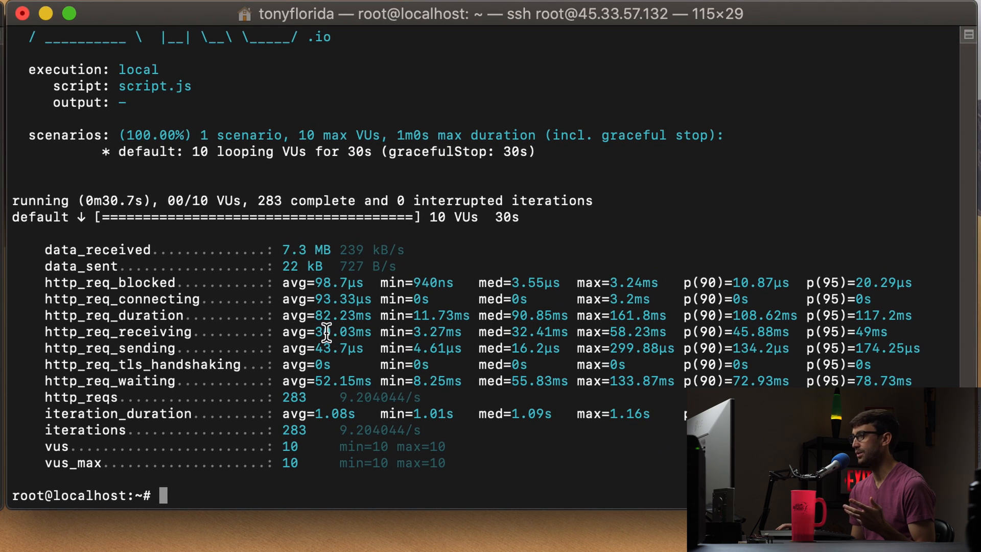
{"action": "double_click", "coordinate": [268, 200]}
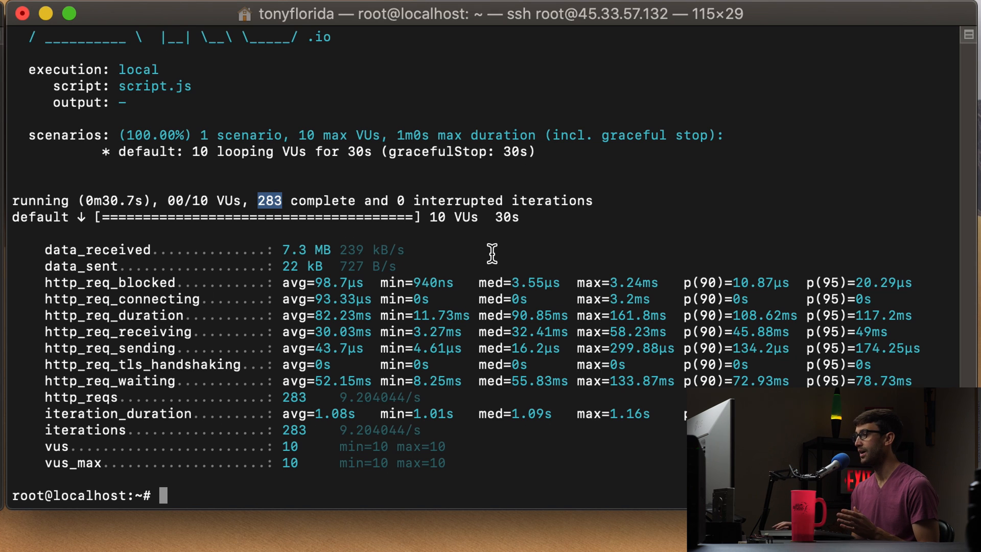
{"action": "mouse_move", "coordinate": [351, 339]}
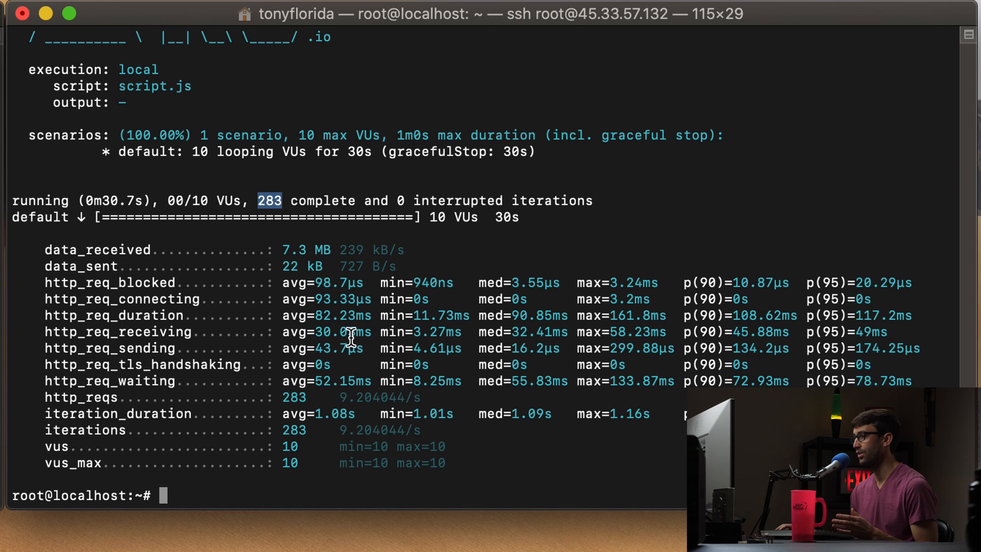
{"action": "mouse_move", "coordinate": [315, 321]}
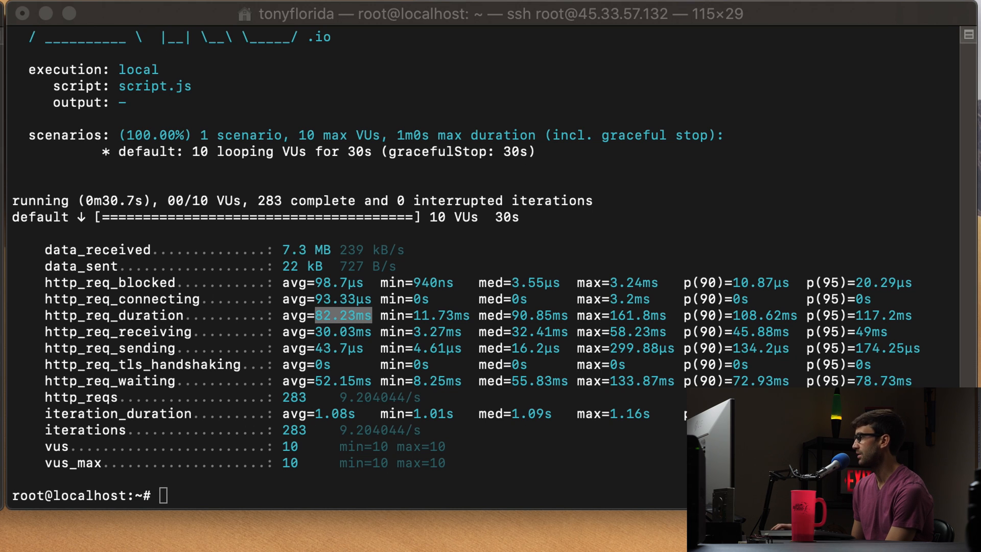
Reopen script.js in vim and paste the new three-stage load script ramping to 100 VUs.
{"action": "type", "text": "vim"}
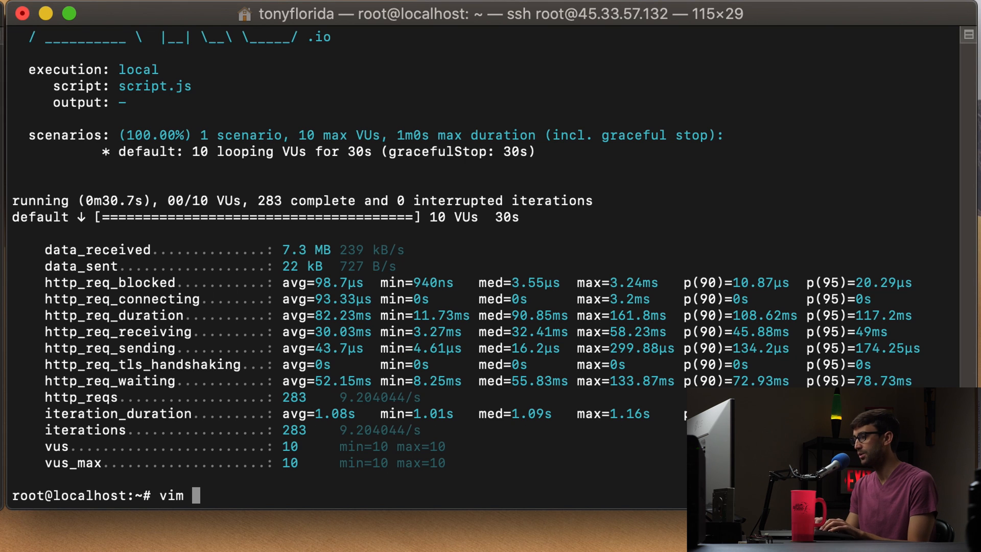
{"action": "type", "text": "r"}
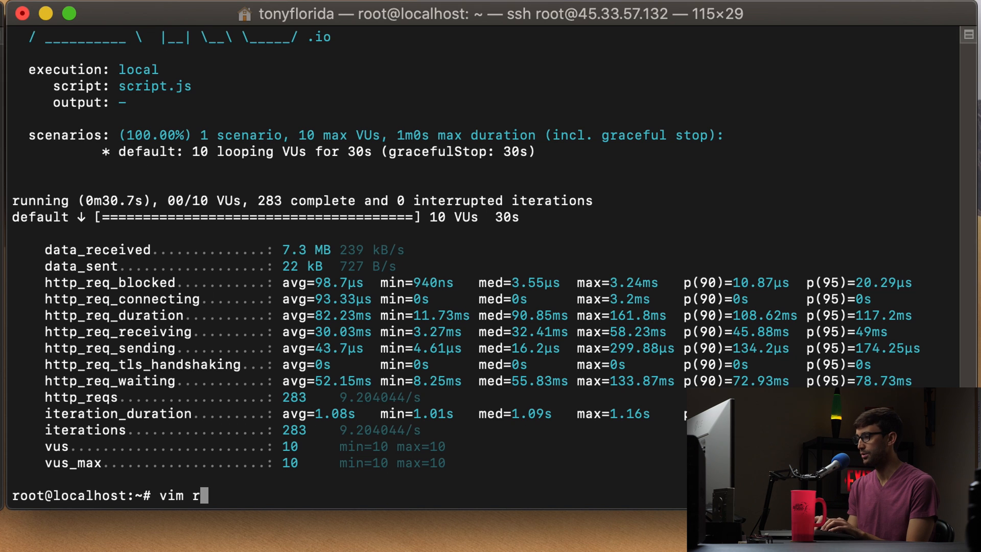
{"action": "type", "text": "script.js"}
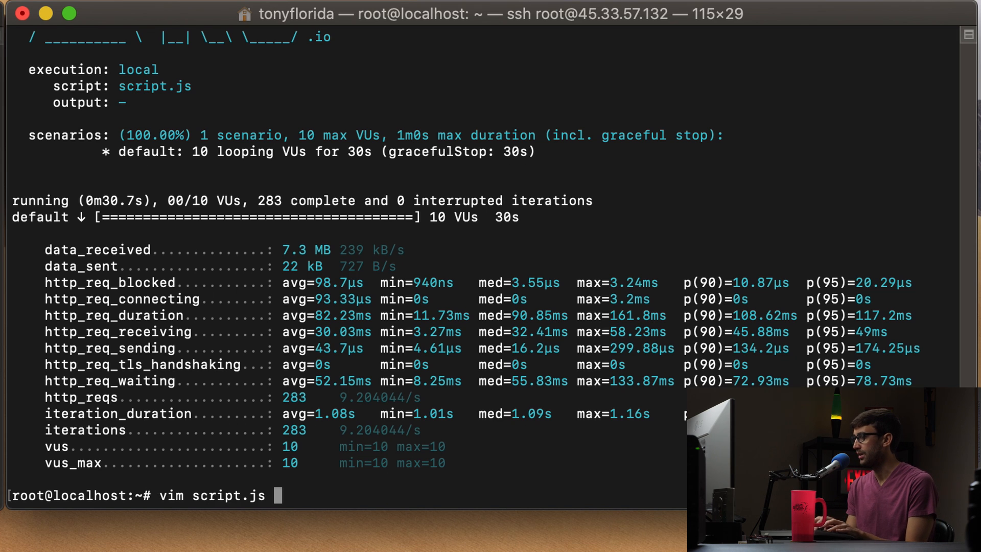
{"action": "key", "text": "enter"}
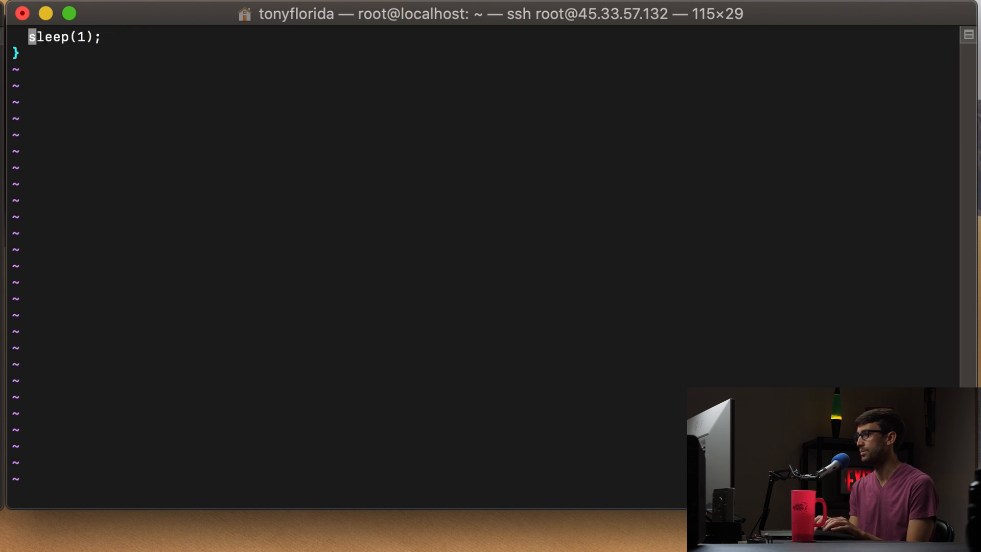
{"action": "right_click", "coordinate": [325, 172]}
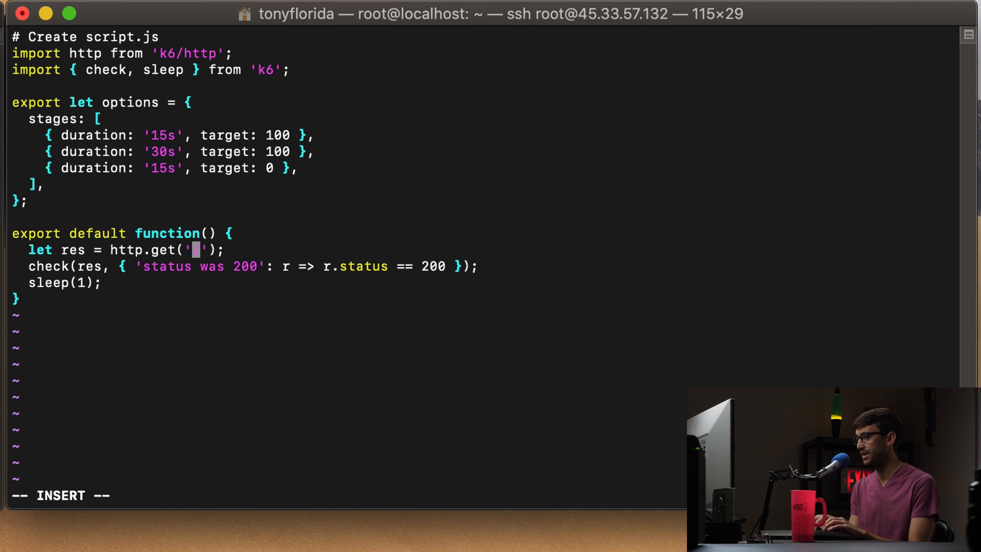
{"action": "key", "text": "Backspace"}
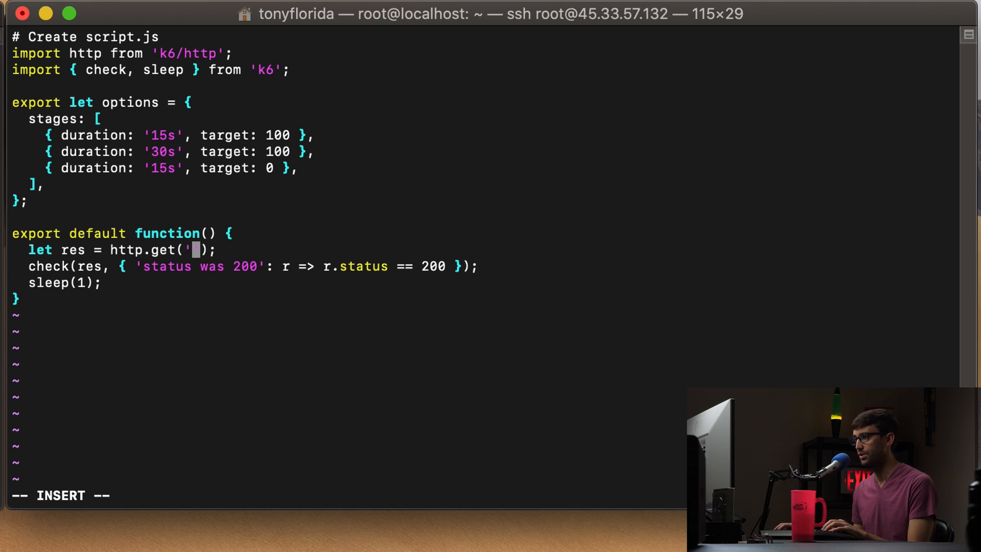
{"action": "type", "text": "htt"}
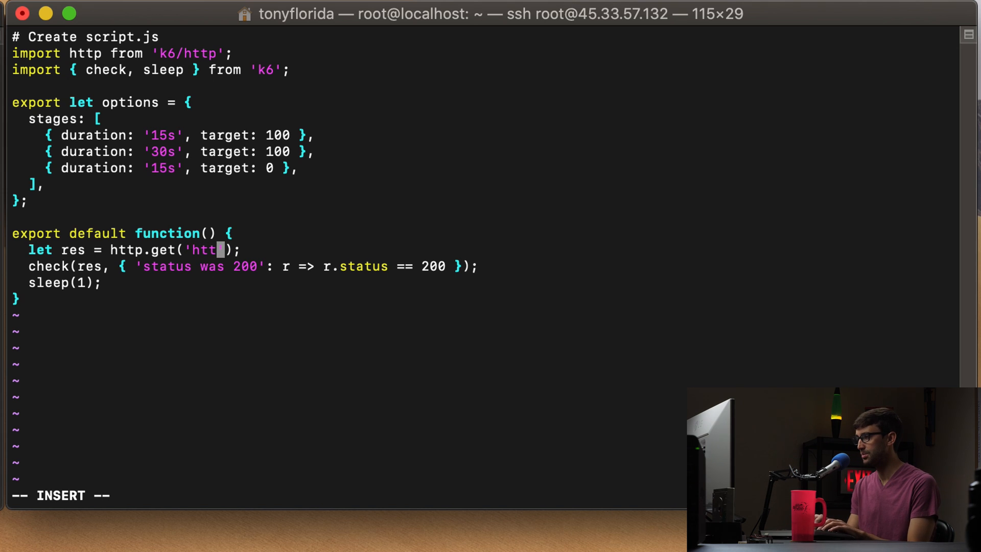
{"action": "type", "text": "p"}
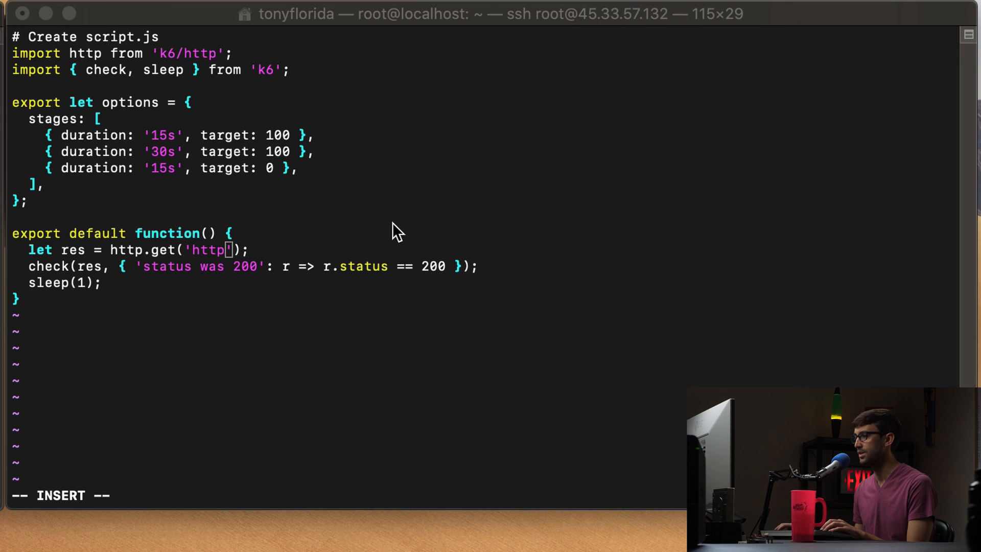
{"action": "type", "text": "://"}
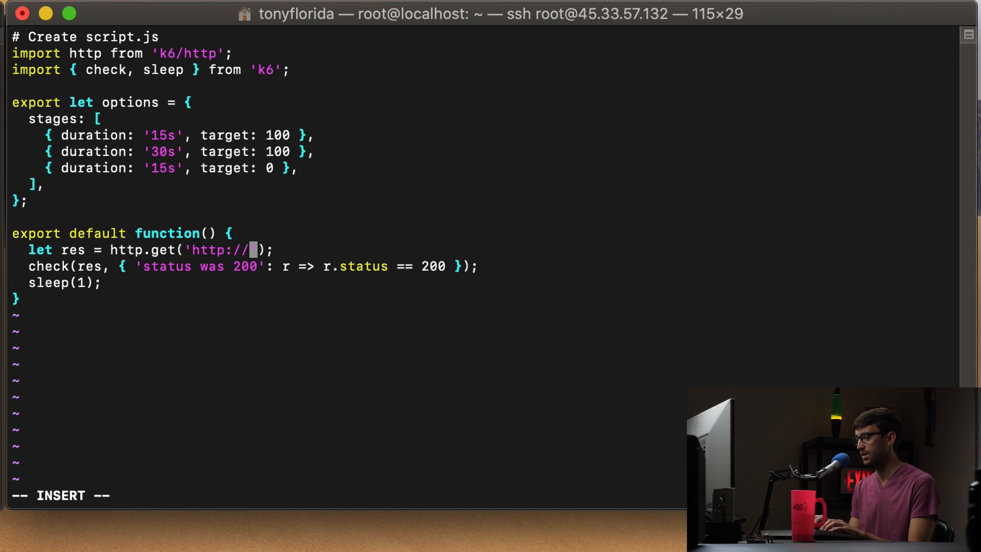
{"action": "type", "text": "45.79.227"}
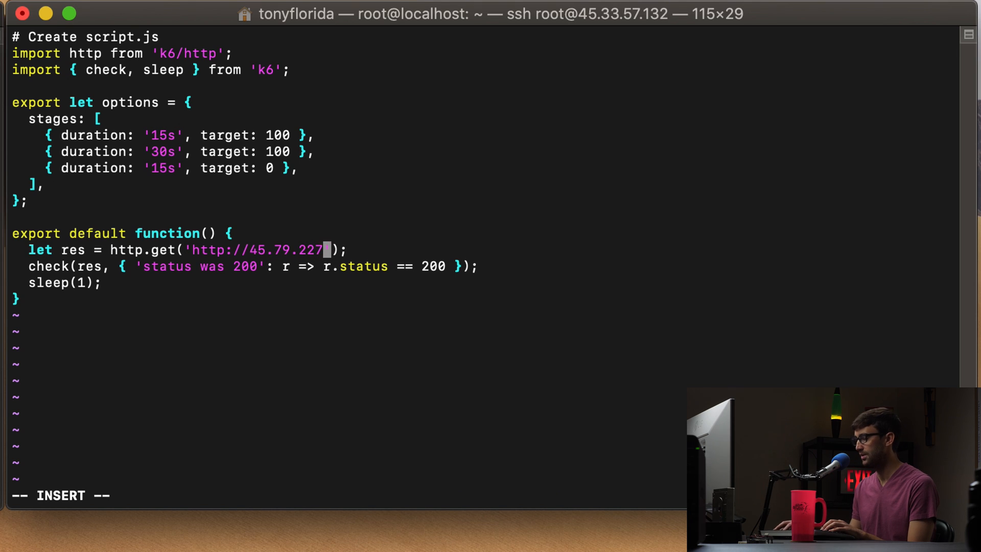
{"action": "type", "text": ".226"}
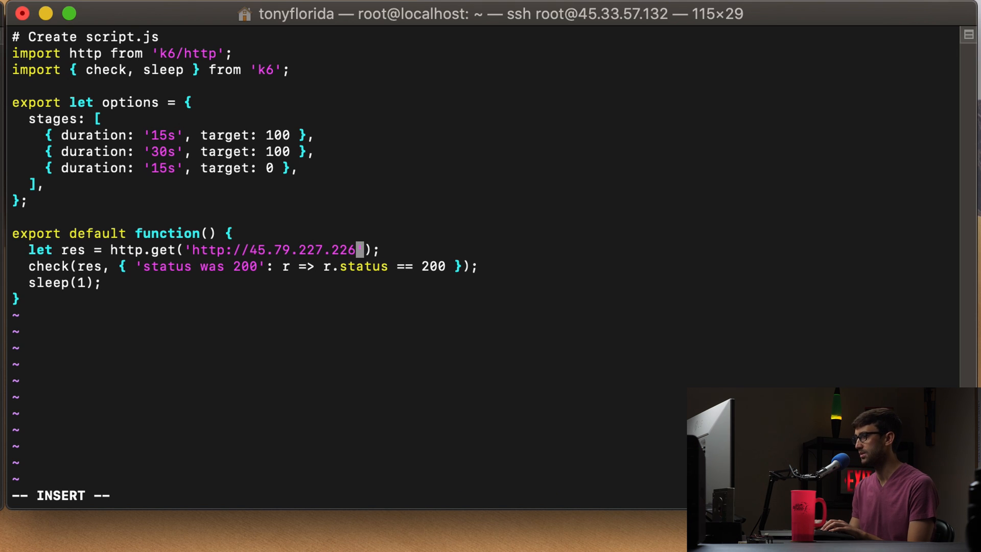
{"action": "type", "text": "/"}
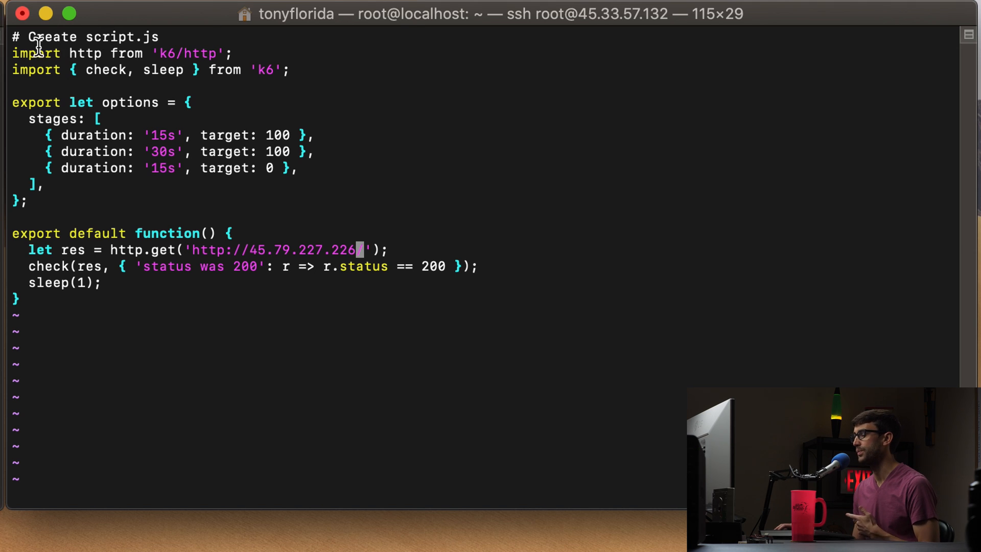
{"action": "left_click_drag", "start_coordinate": [35, 54], "coordinate": [275, 70]}
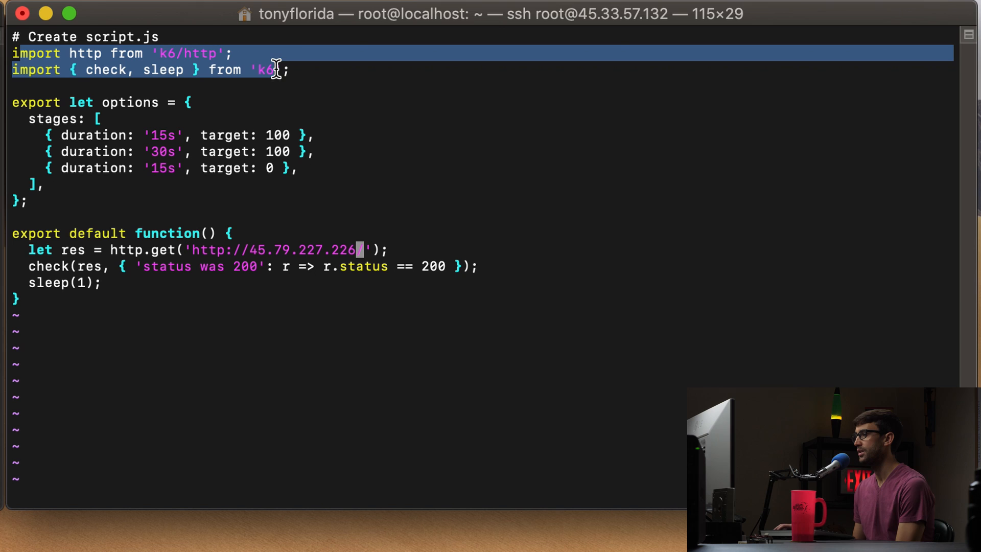
{"action": "mouse_move", "coordinate": [6, 131]}
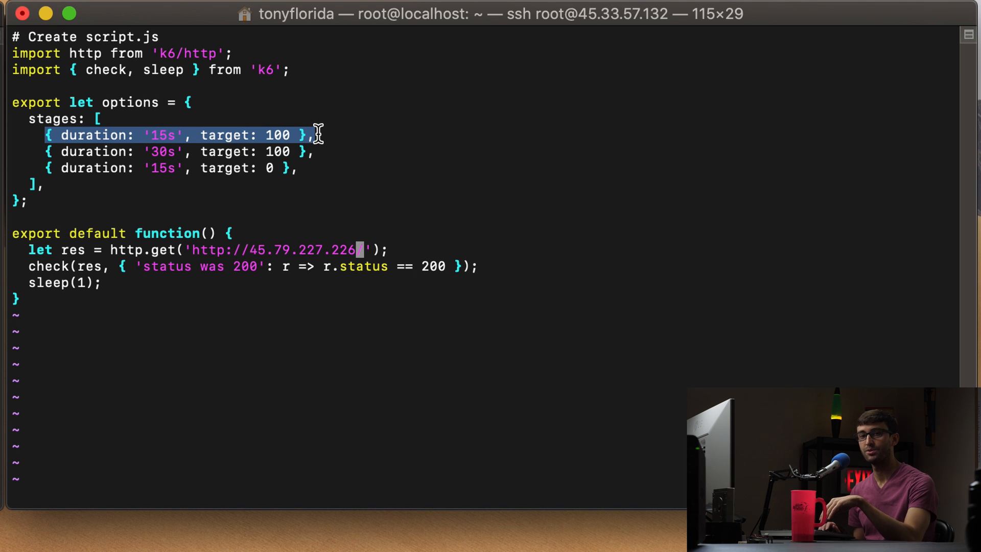
{"action": "left_click", "coordinate": [75, 135]}
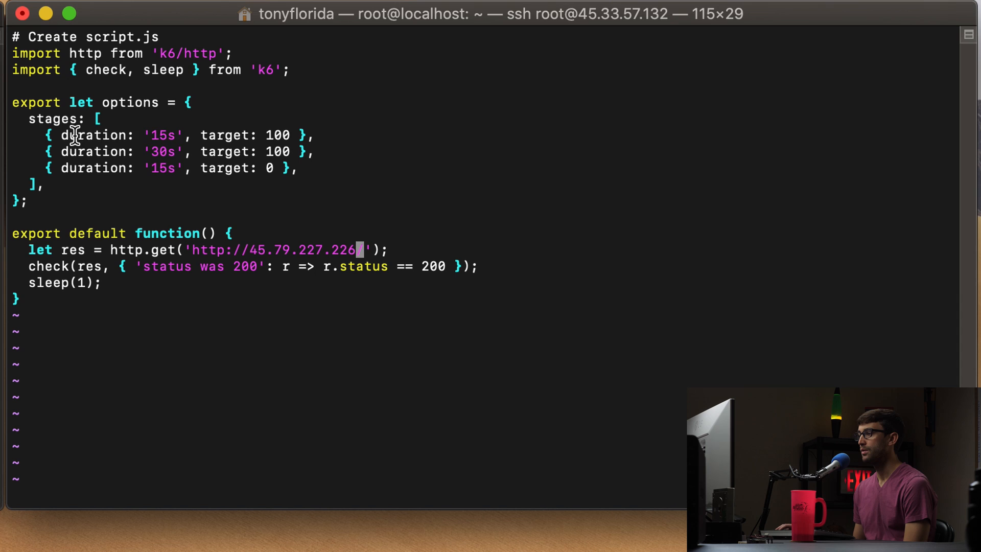
{"action": "left_click_drag", "start_coordinate": [60, 135], "coordinate": [188, 135]}
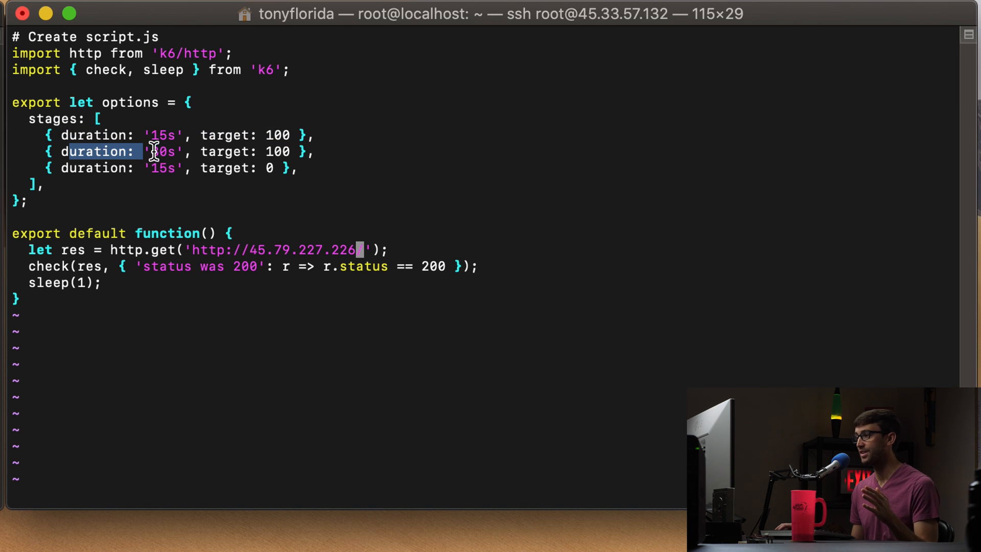
{"action": "type", "text": "30"}
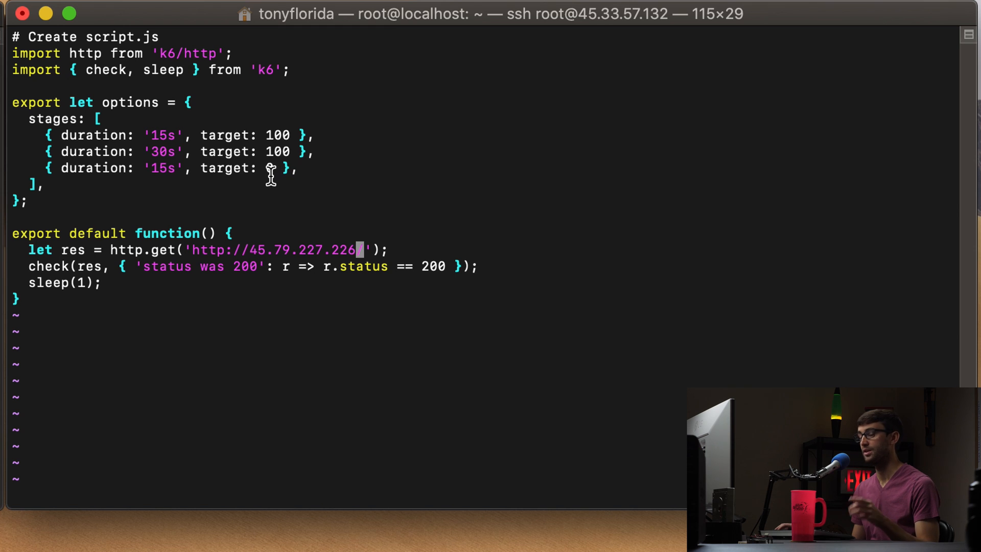
{"action": "type", "text": "0"}
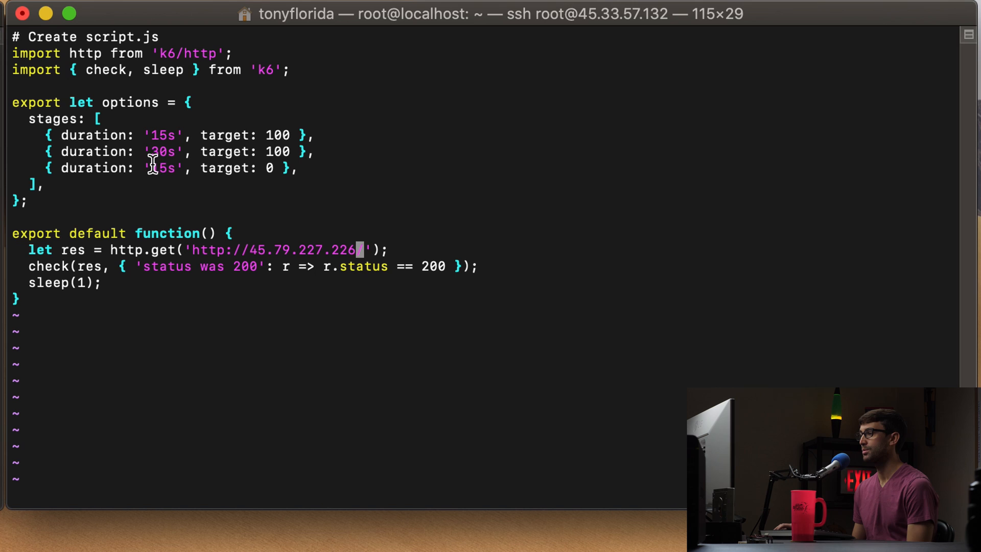
{"action": "mouse_move", "coordinate": [200, 191]}
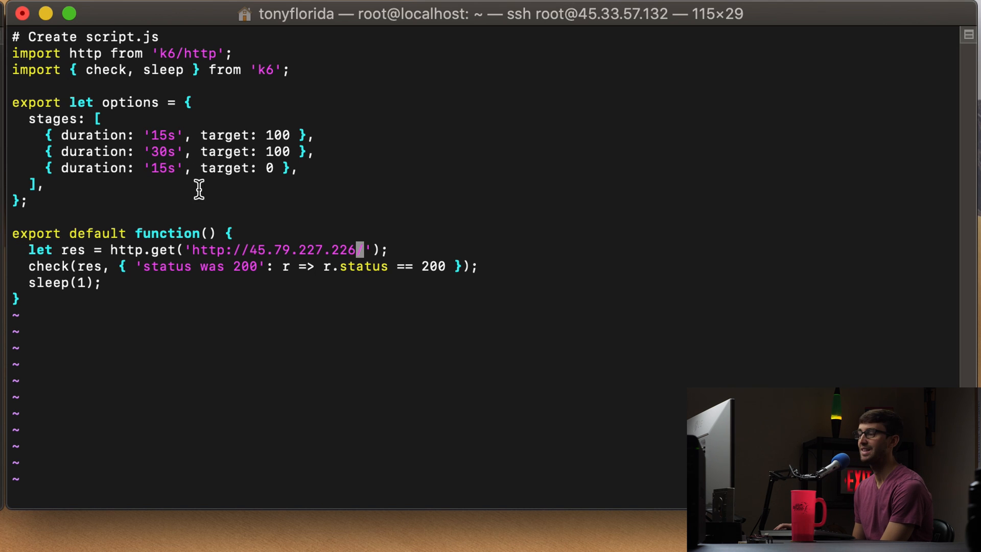
{"action": "mouse_move", "coordinate": [279, 297]}
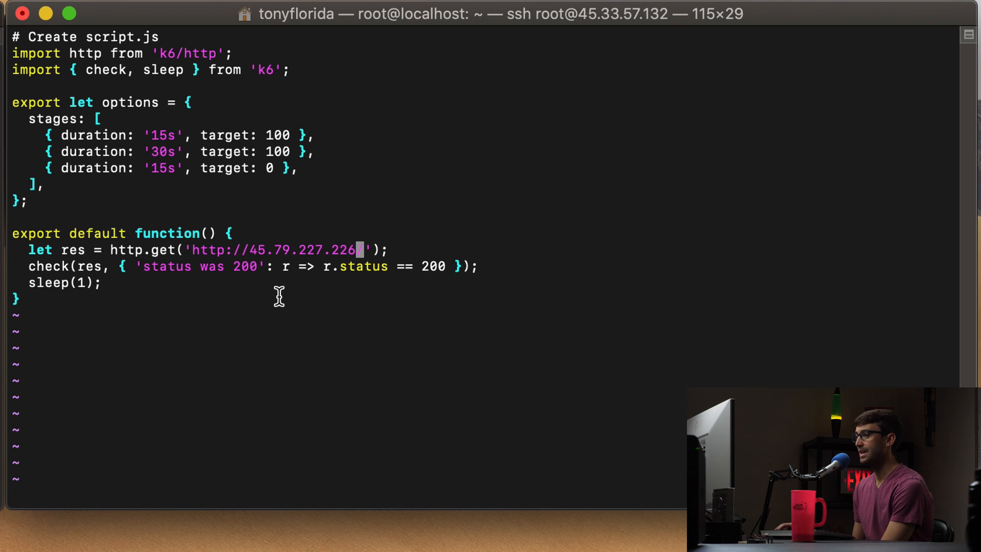
{"action": "mouse_move", "coordinate": [294, 288]}
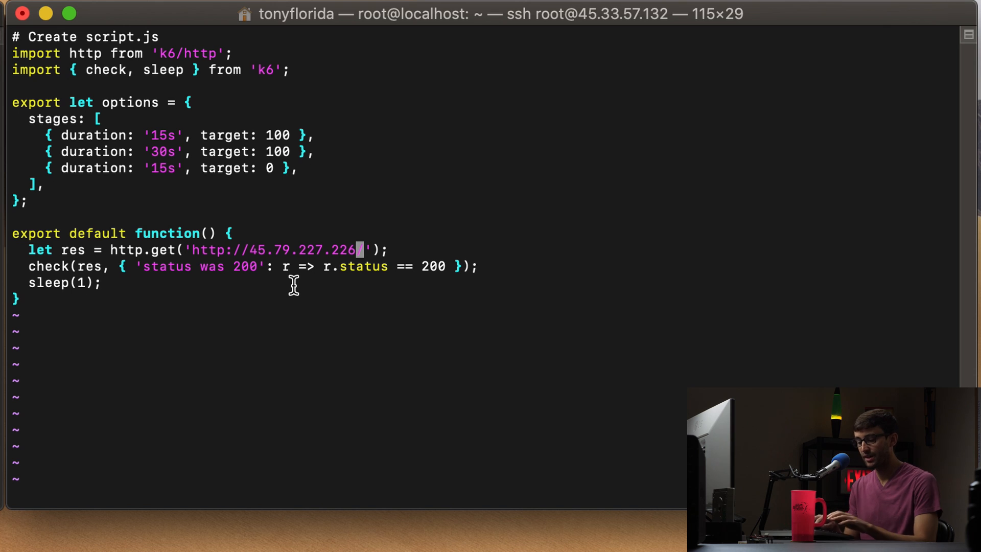
{"action": "type", "text": ":wq"}
{"action": "type", "text": "vim script.js"}
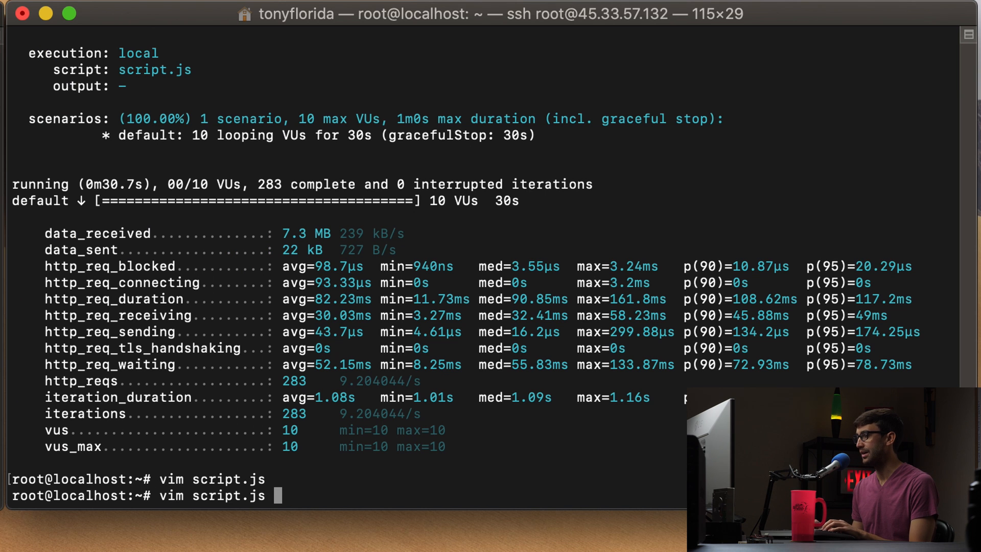
Run k6 on script.js, hit the syntax error on '# Create script.js', and reopen it in vim.
{"action": "type", "text": "k6 run script.js"}
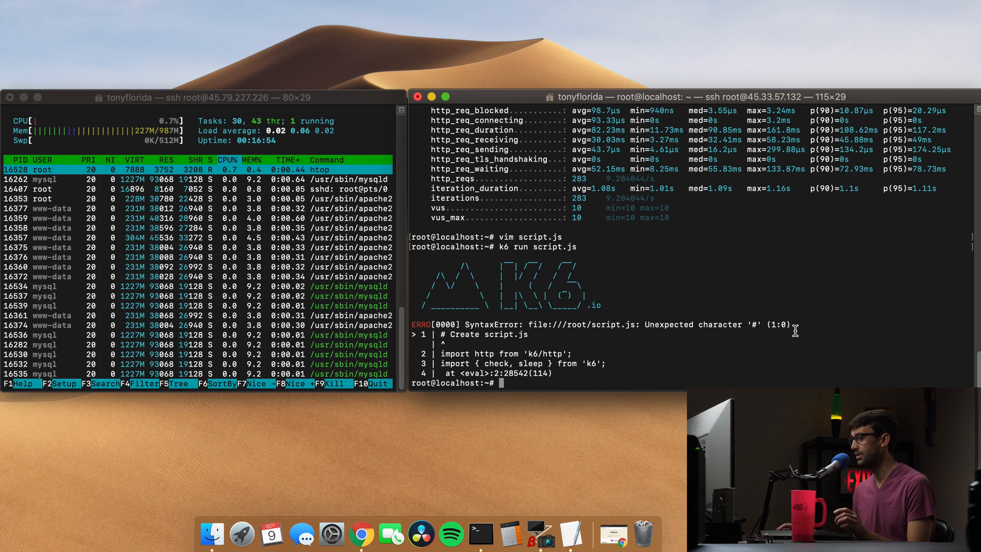
{"action": "type", "text": "vim script.js"}
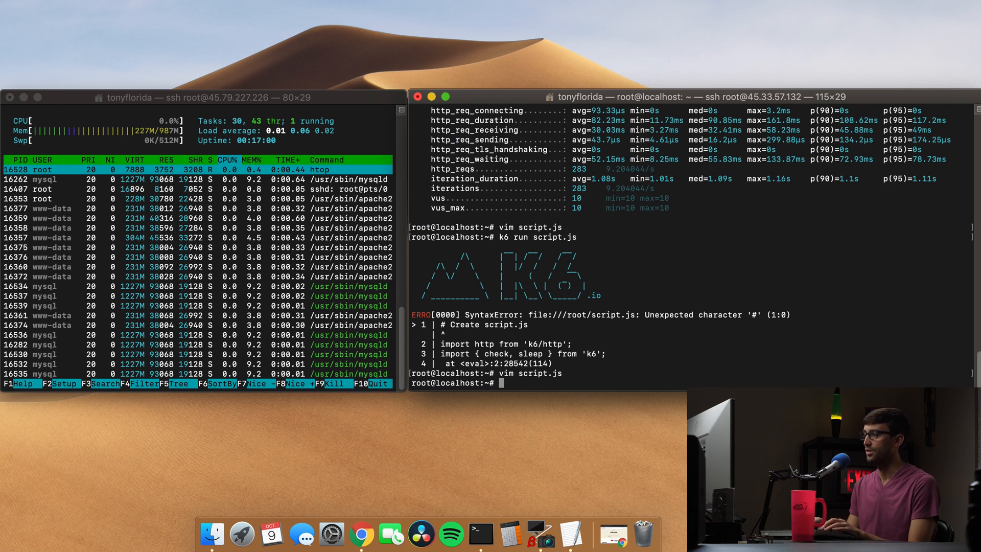
Run the three-stage k6 test to 100 VUs: 2418 requests, 99.75% checks passed.
{"action": "type", "text": "k6 run script.js"}
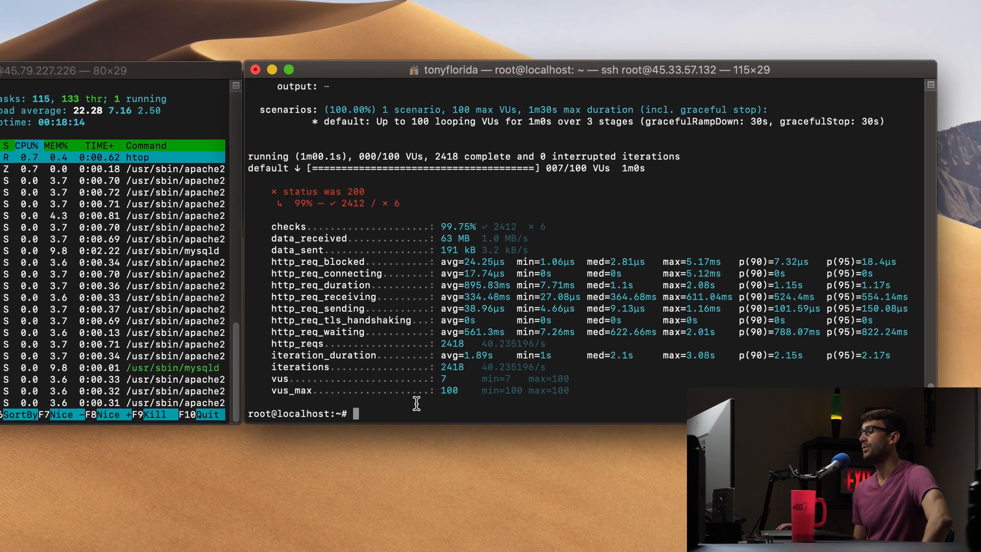
{"action": "left_click", "coordinate": [288, 70]}
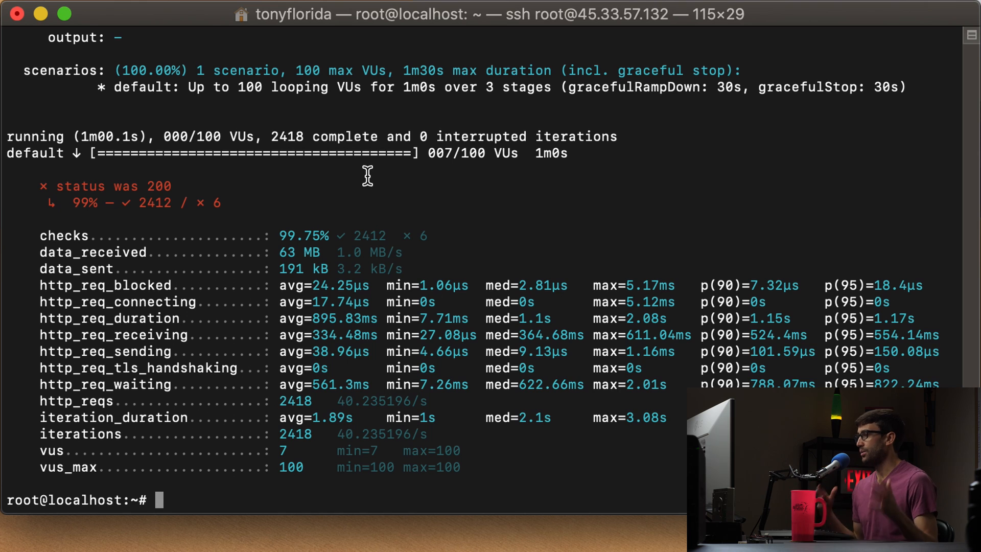
{"action": "mouse_move", "coordinate": [124, 328]}
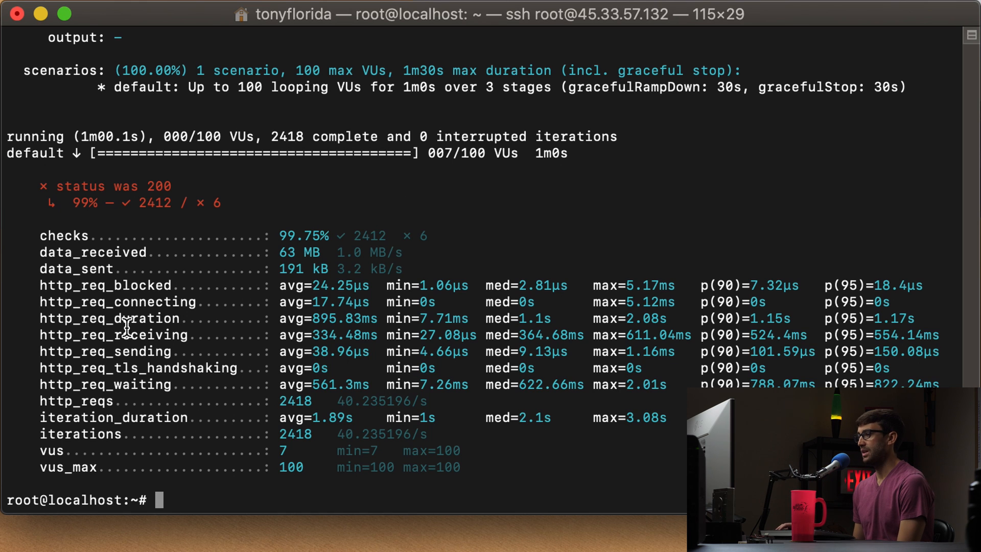
{"action": "mouse_move", "coordinate": [113, 327]}
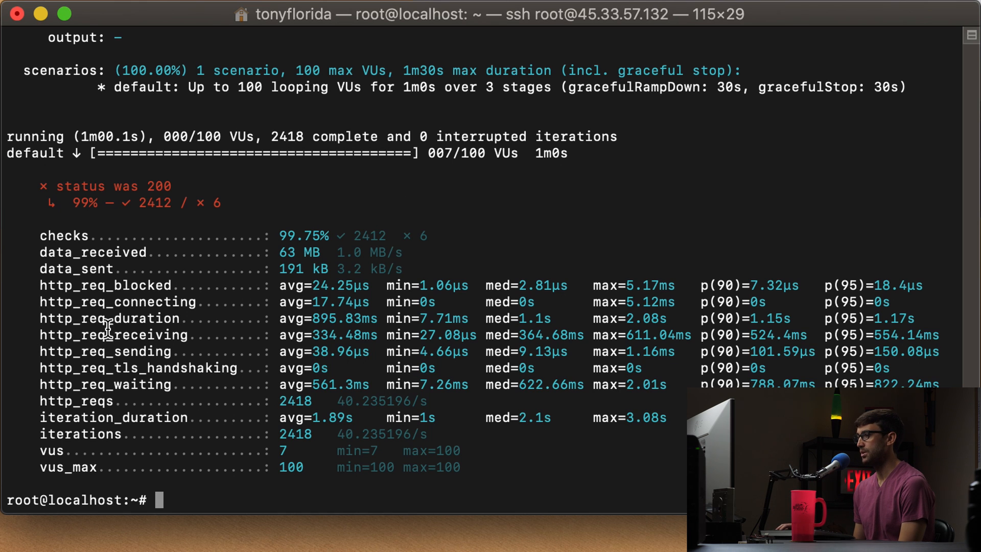
{"action": "mouse_move", "coordinate": [468, 336]}
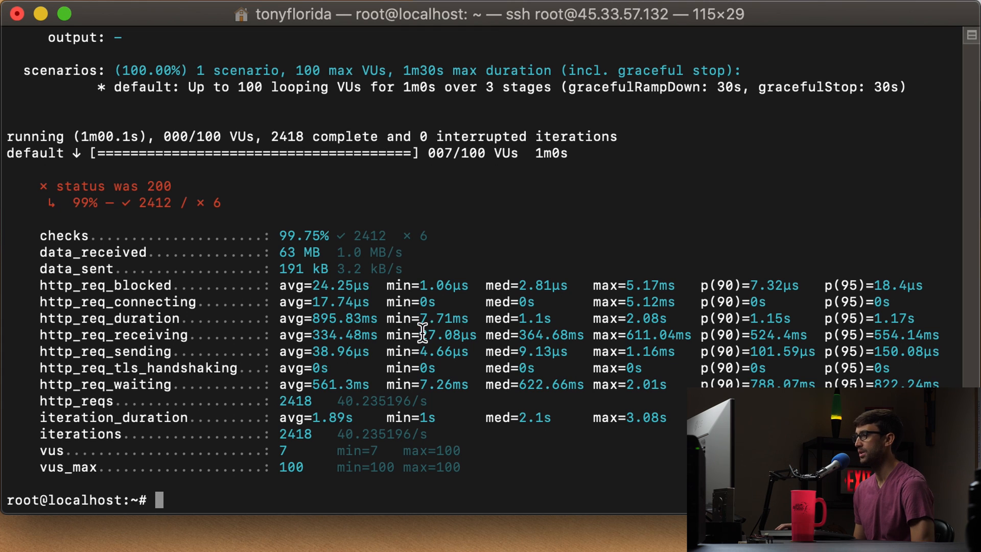
{"action": "mouse_move", "coordinate": [469, 318]}
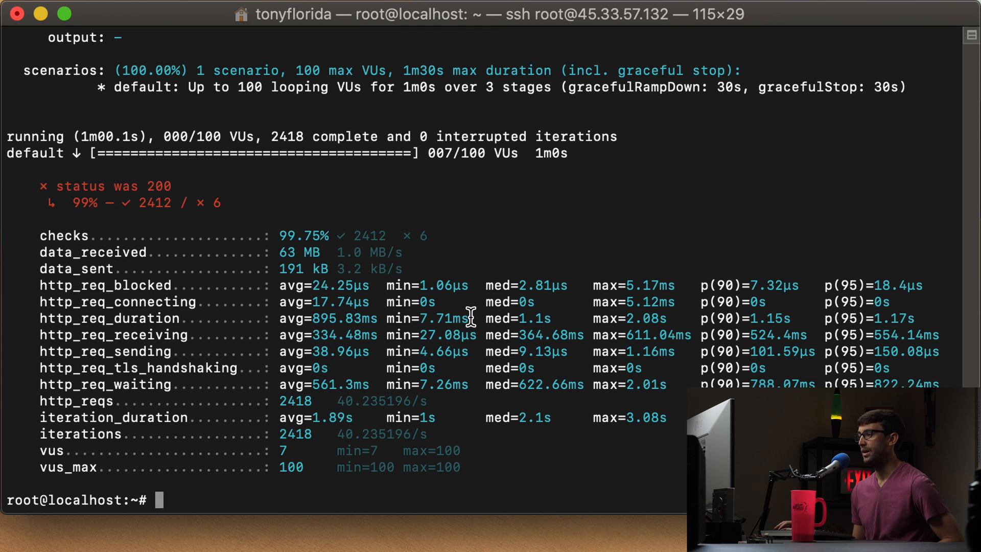